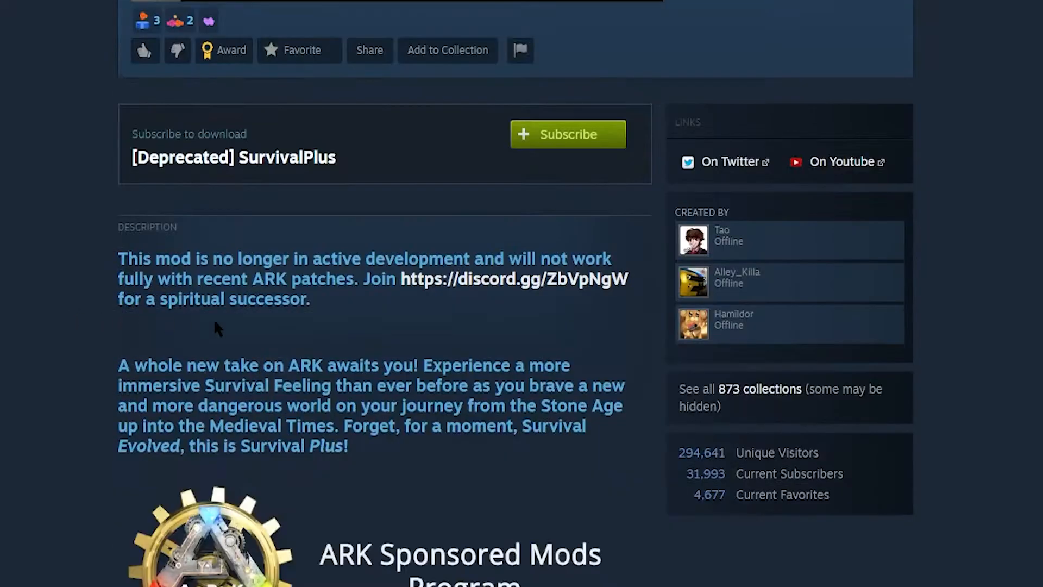
- Subscribe to the Classic Flyers mod from its Steam Workshop page
drag(678, 452, 825, 494)
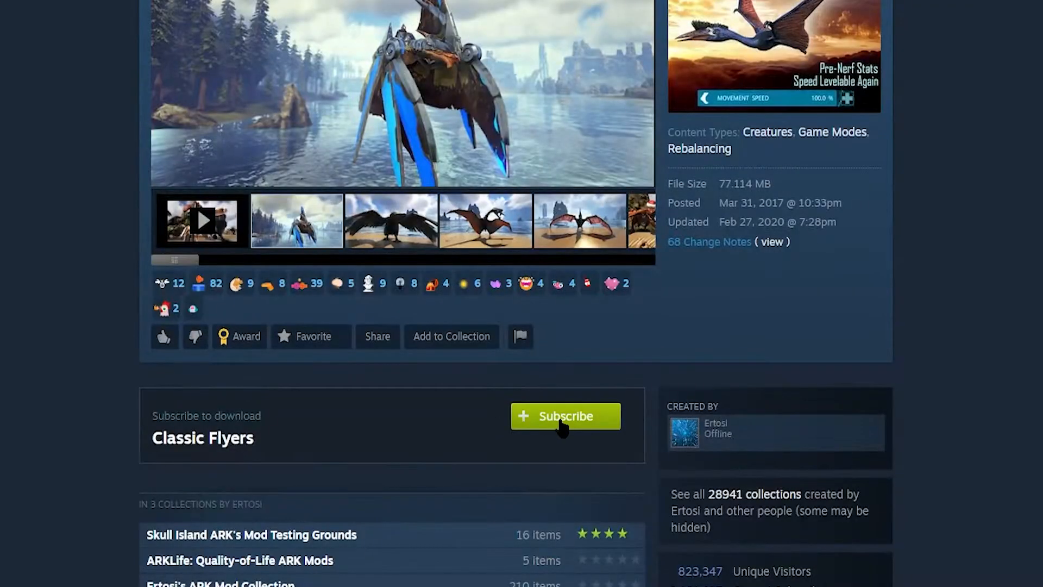
click(565, 416)
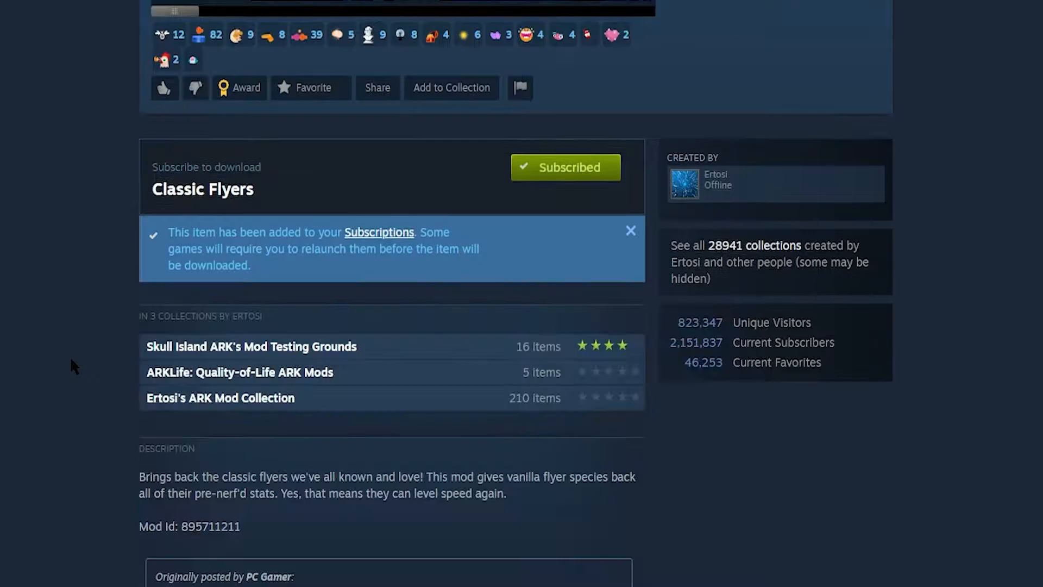
scroll(down, 3)
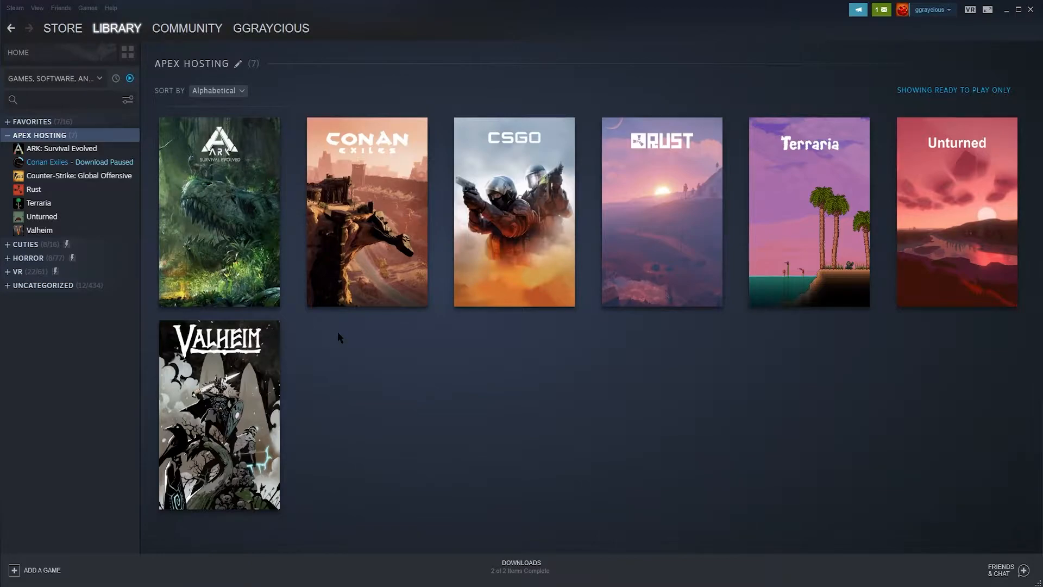
mouse_move(235, 180)
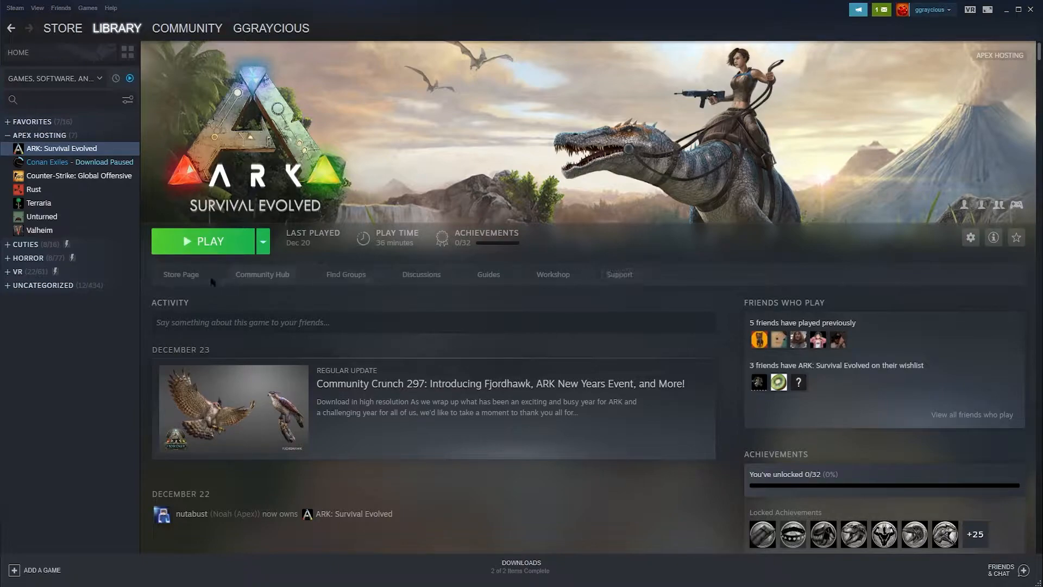
mouse_move(552, 279)
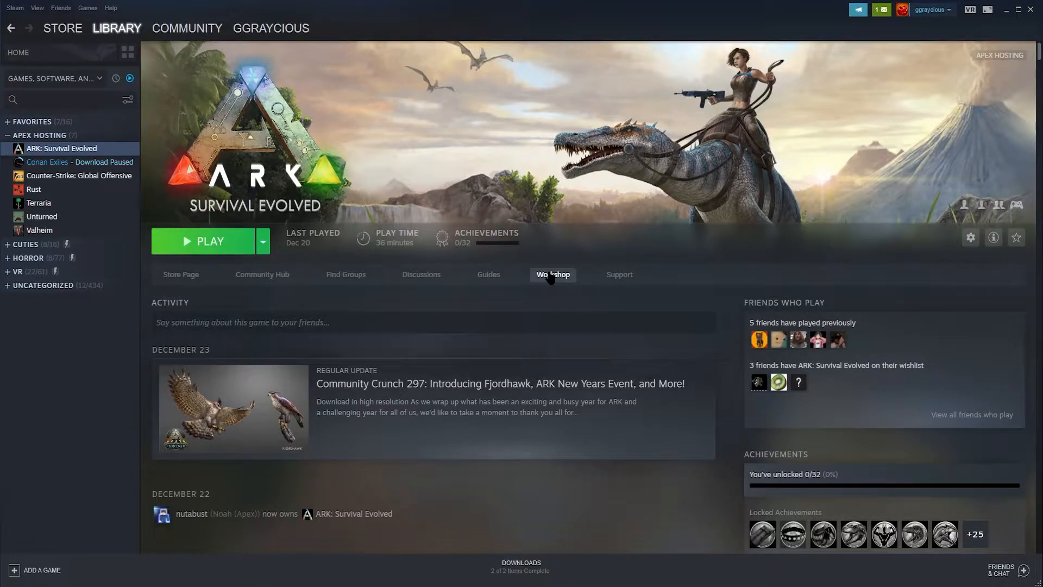
- Browse the ARK Workshop's Most Subscribed list and open the Classic Flyers mod page
click(552, 274)
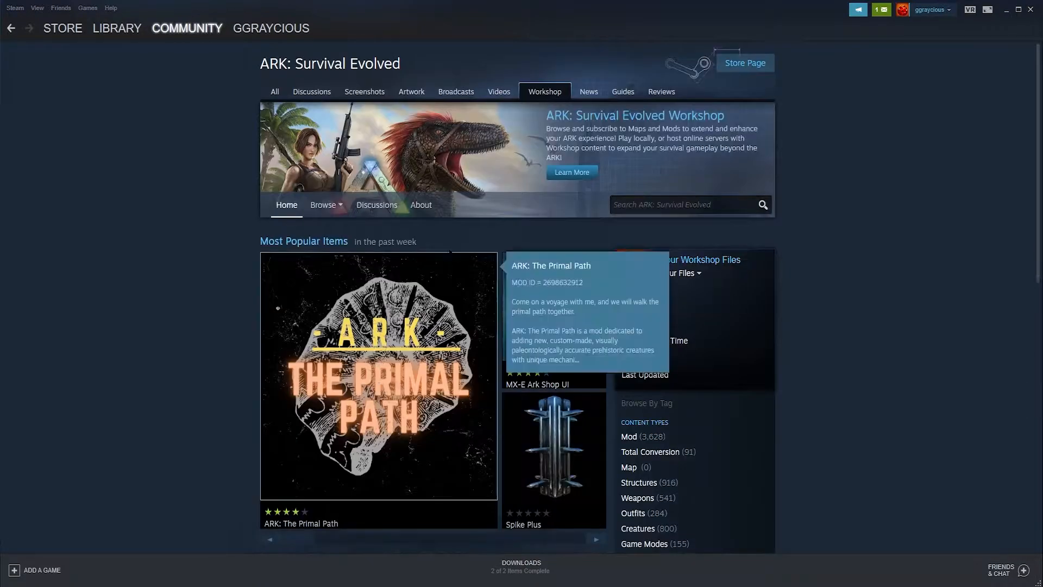
scroll(down, 3)
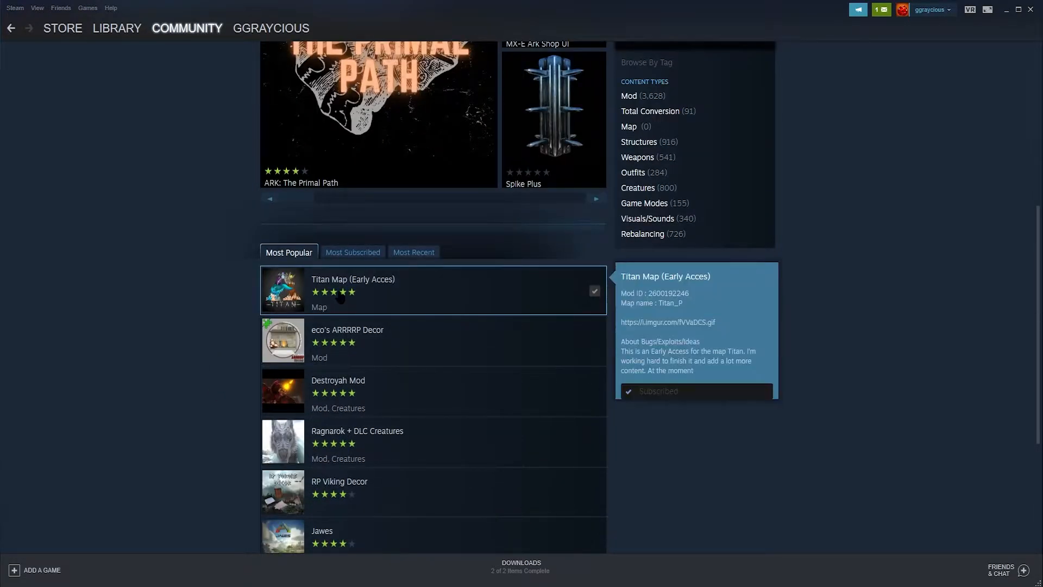
click(352, 252)
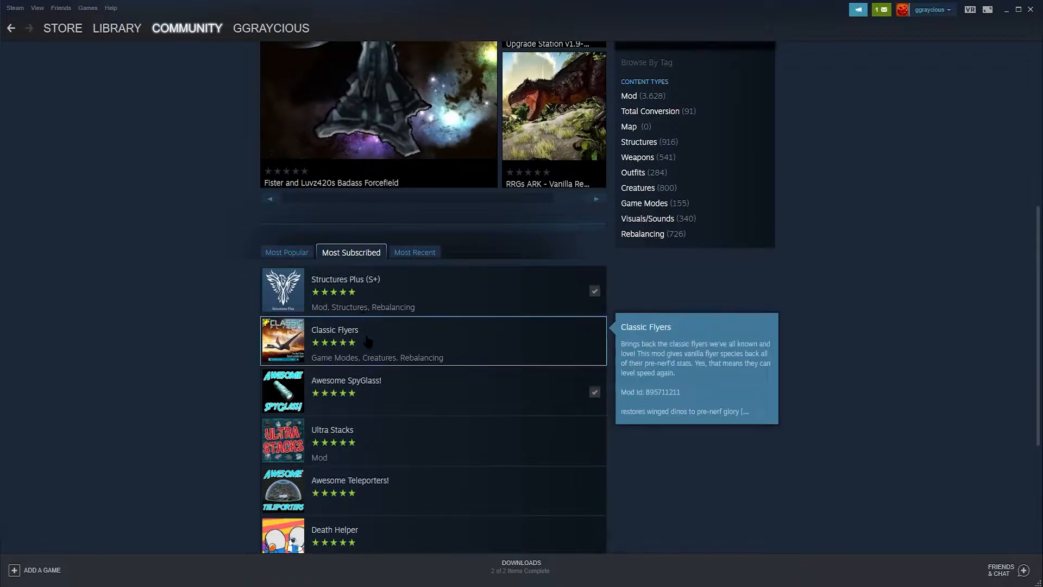
scroll(down, 3)
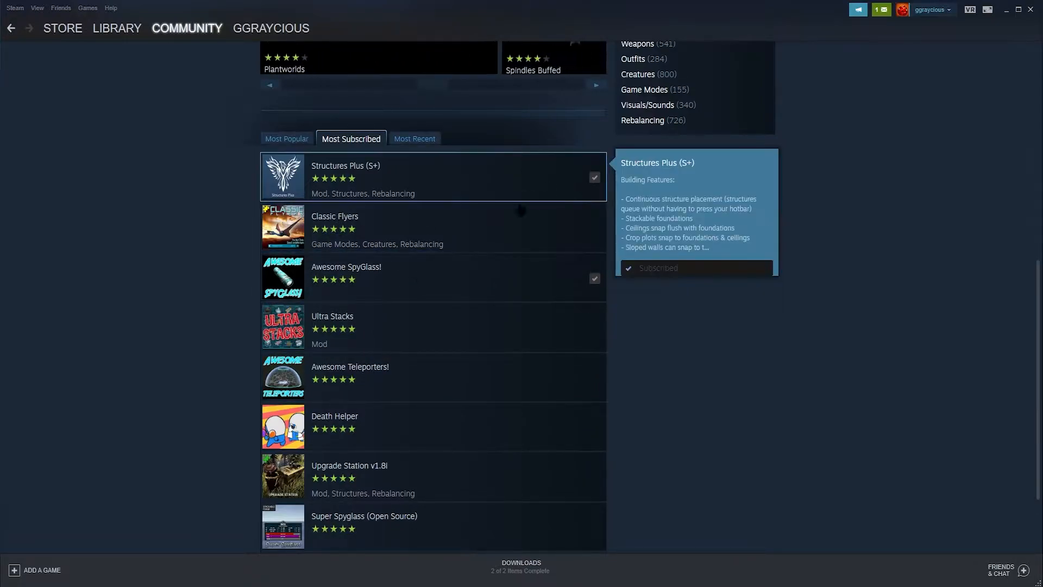
click(335, 216)
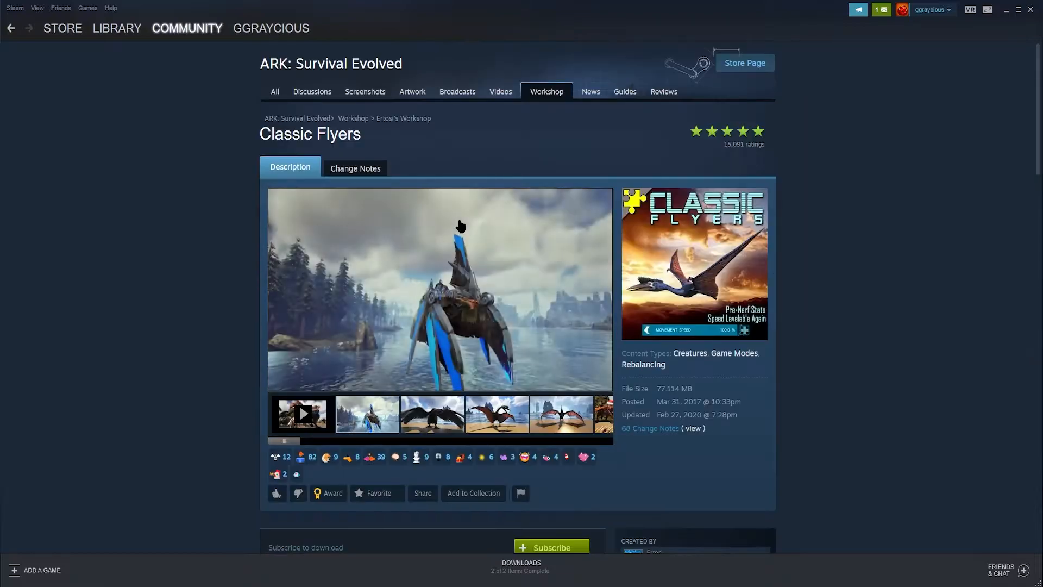
mouse_move(208, 172)
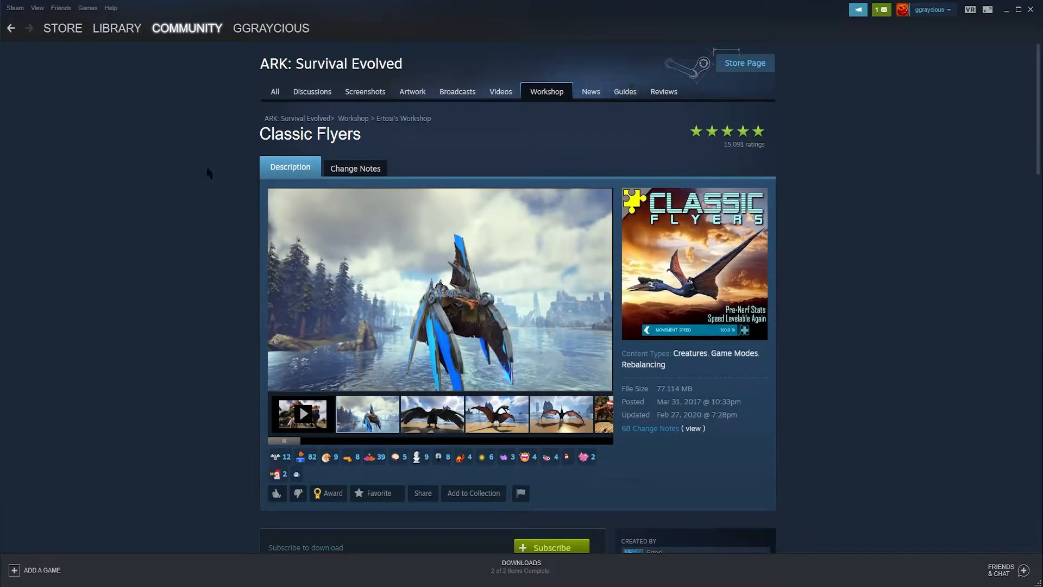
- Subscribe to Classic Flyers from its Workshop page
scroll(down, 3)
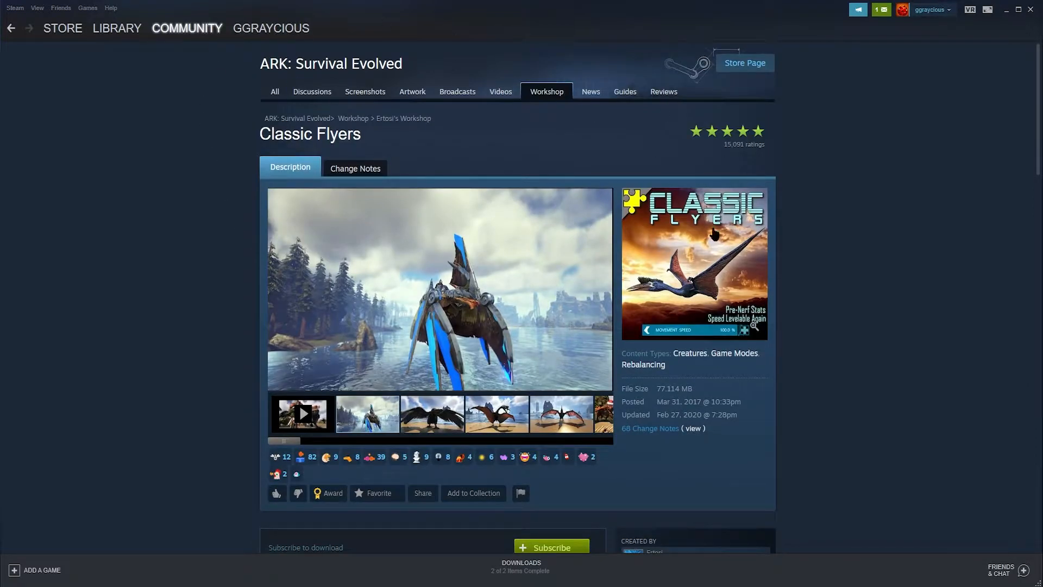
scroll(down, 3)
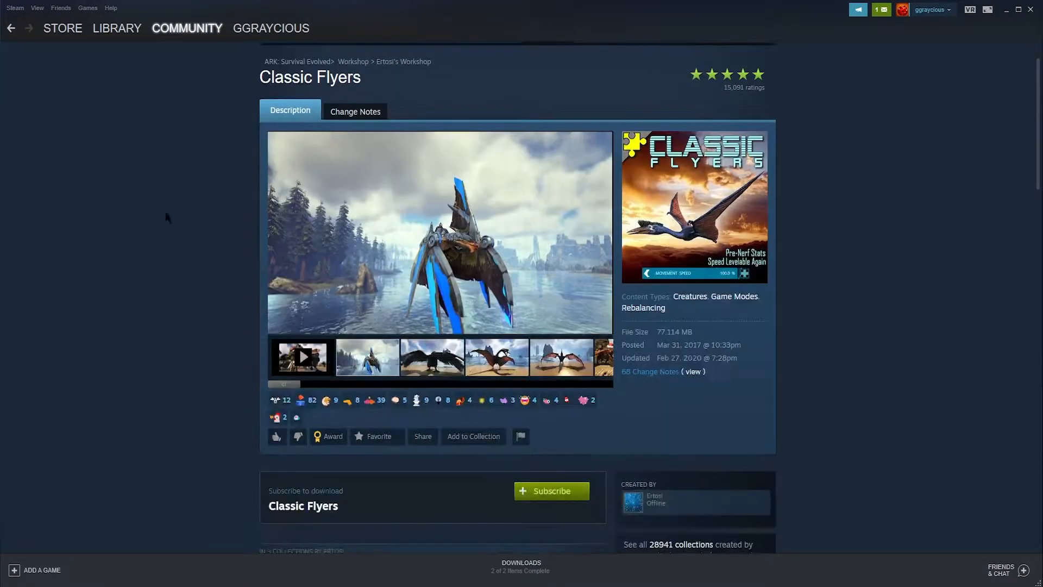
scroll(down, 3)
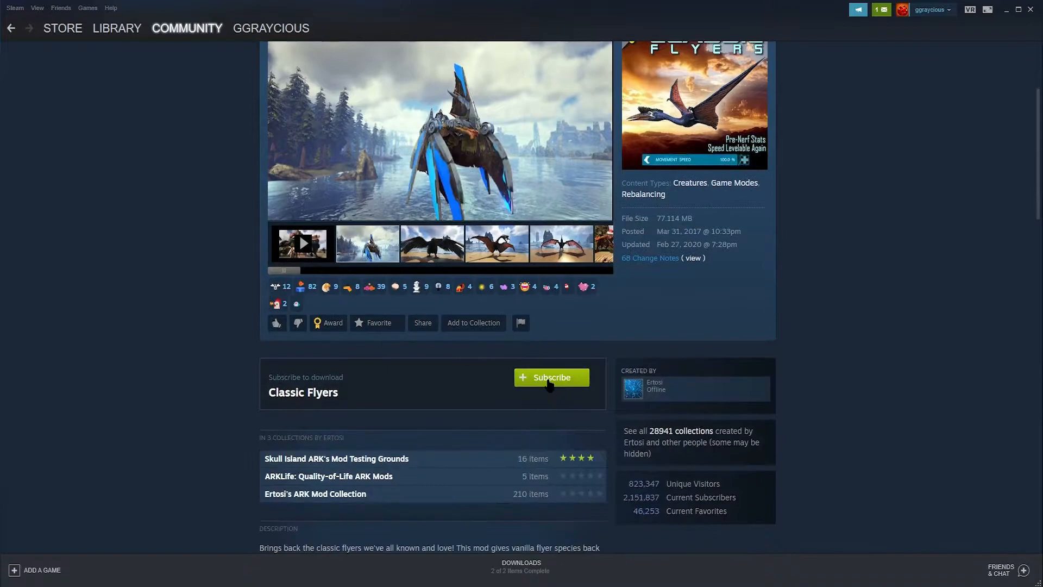
click(551, 377)
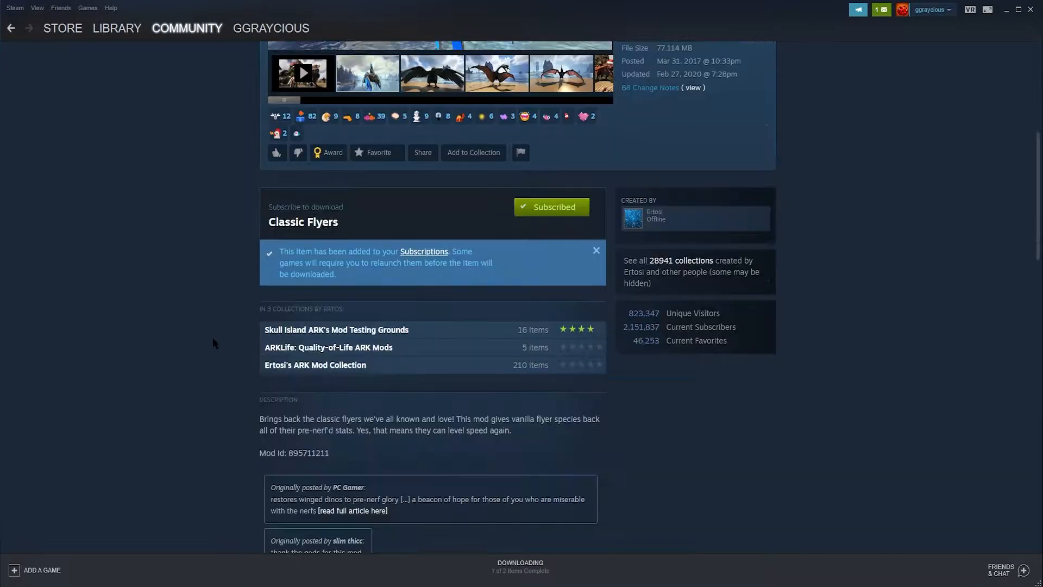
- Note the mod ID 895711211 in the description and return to the Steam library
scroll(down, 3)
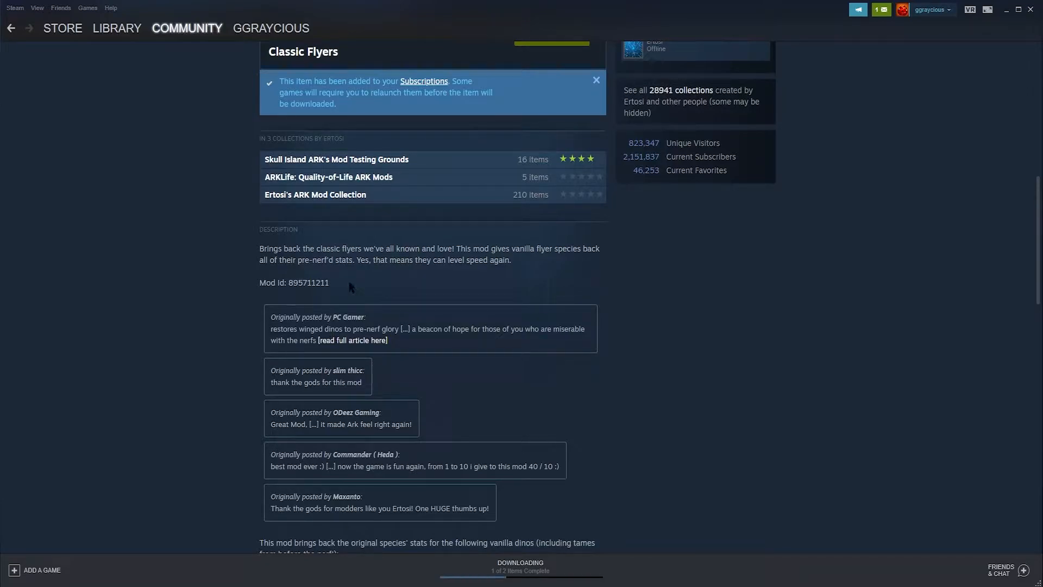
double_click(321, 282)
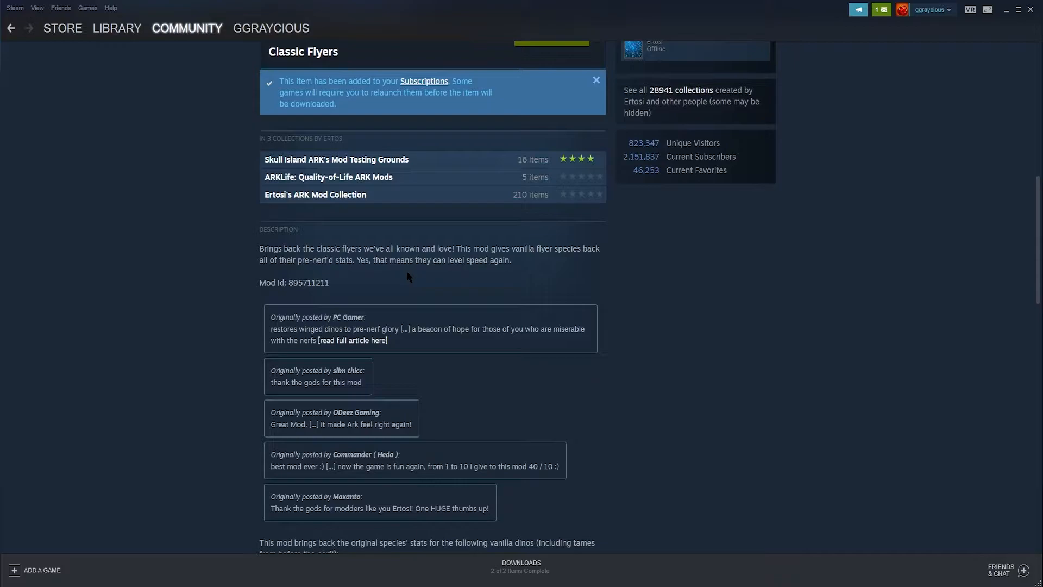
mouse_move(352, 300)
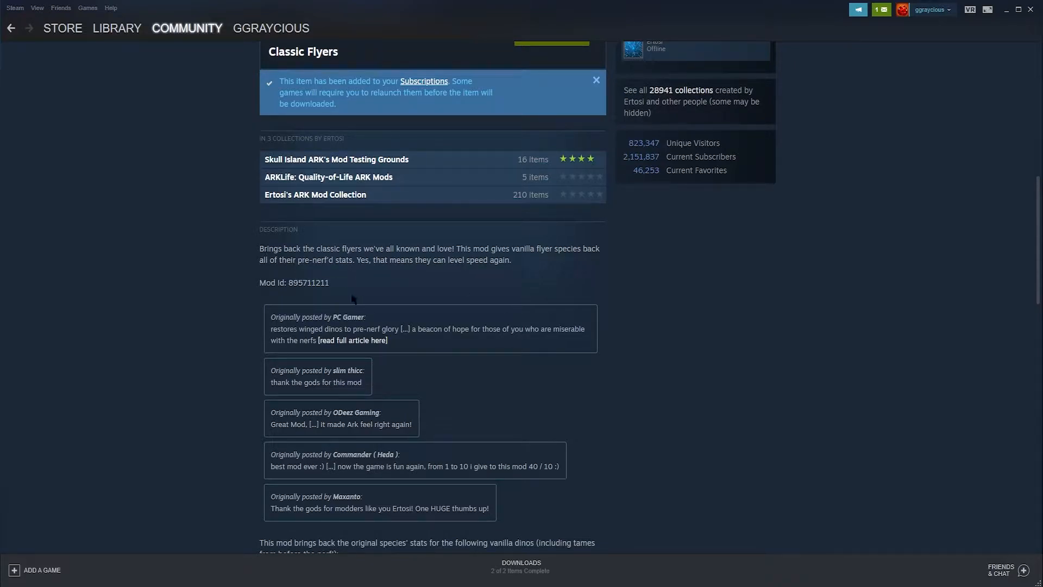
double_click(308, 283)
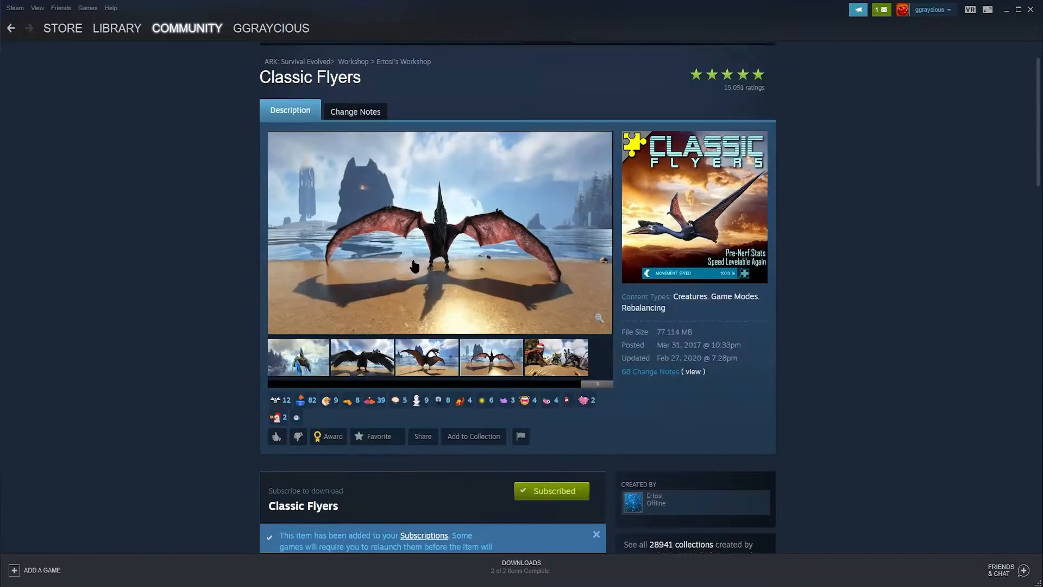
scroll(down, 3)
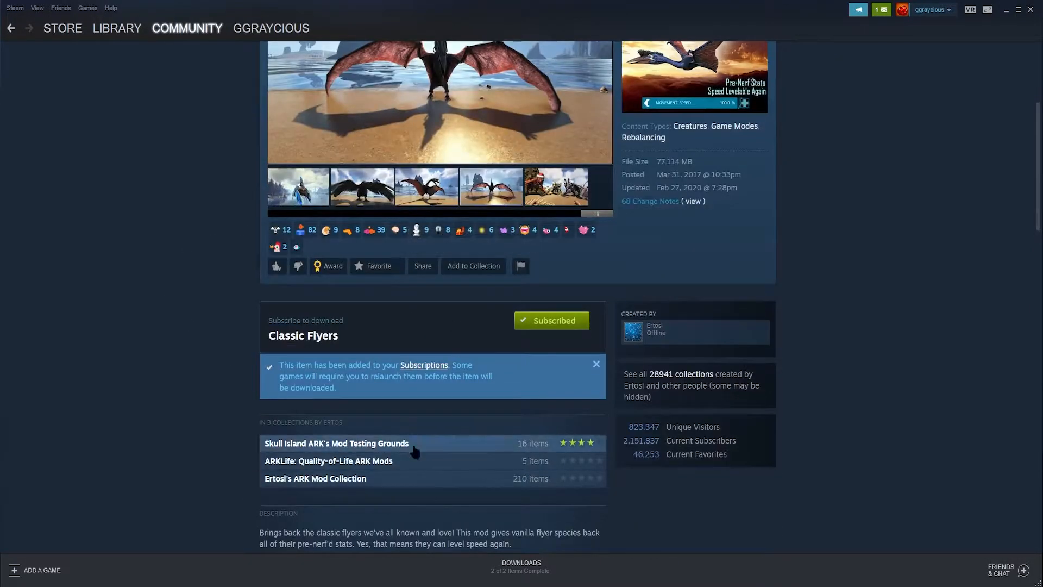
click(117, 28)
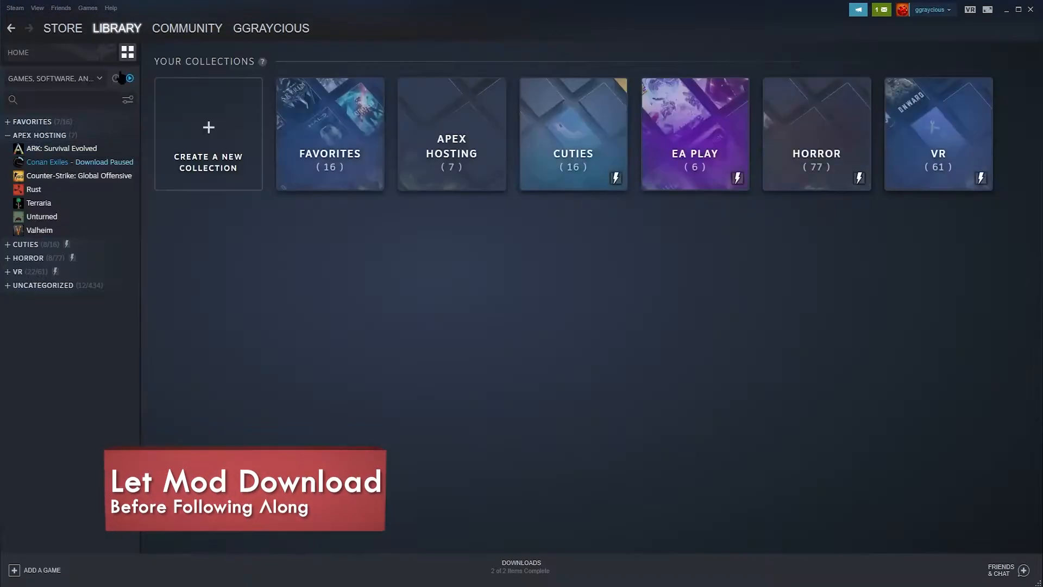
- Browse ARK: Survival Evolved's local files via Manage > Browse local files
click(53, 147)
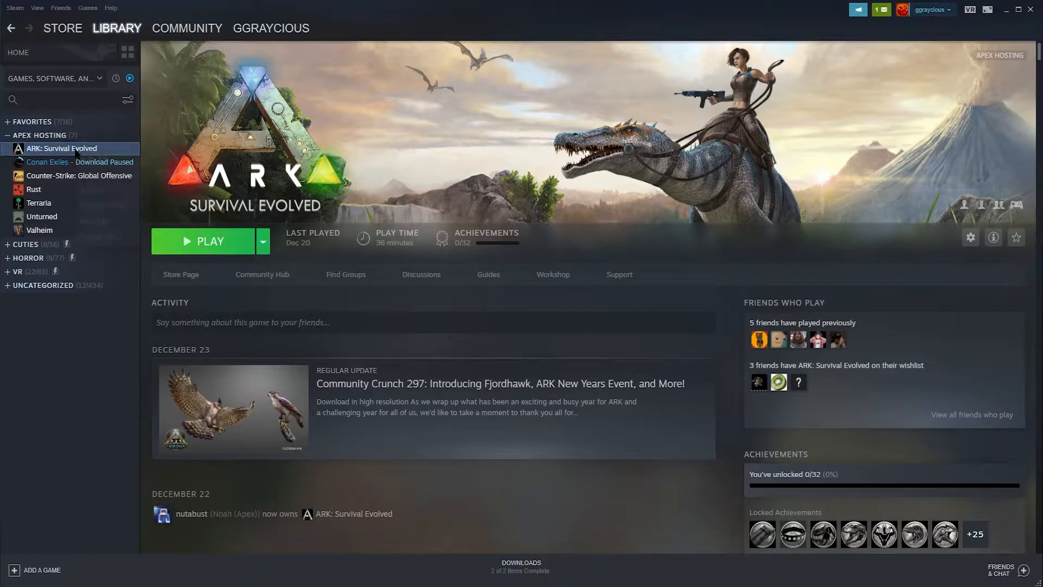
right_click(61, 148)
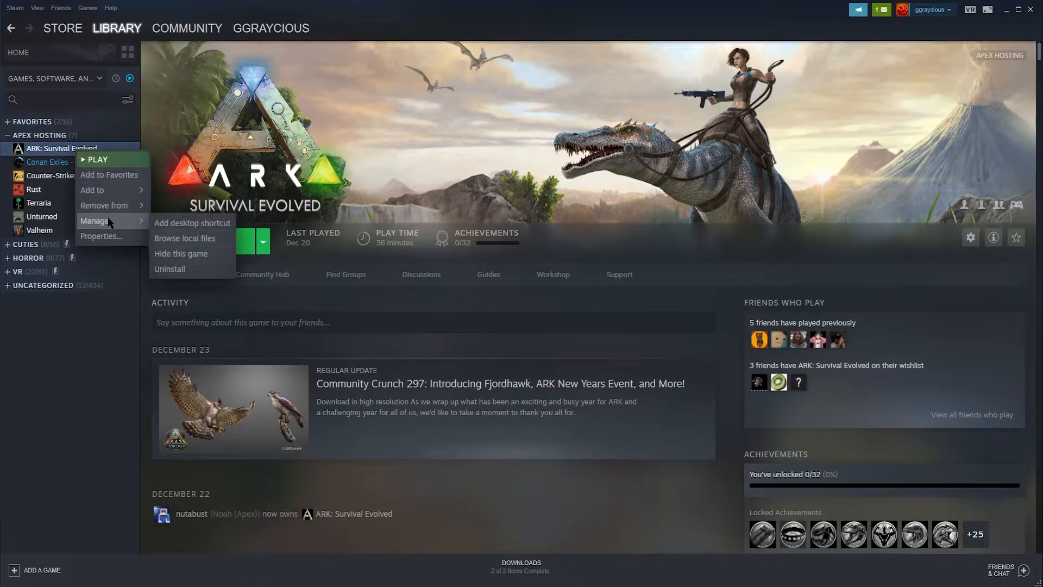
mouse_move(184, 238)
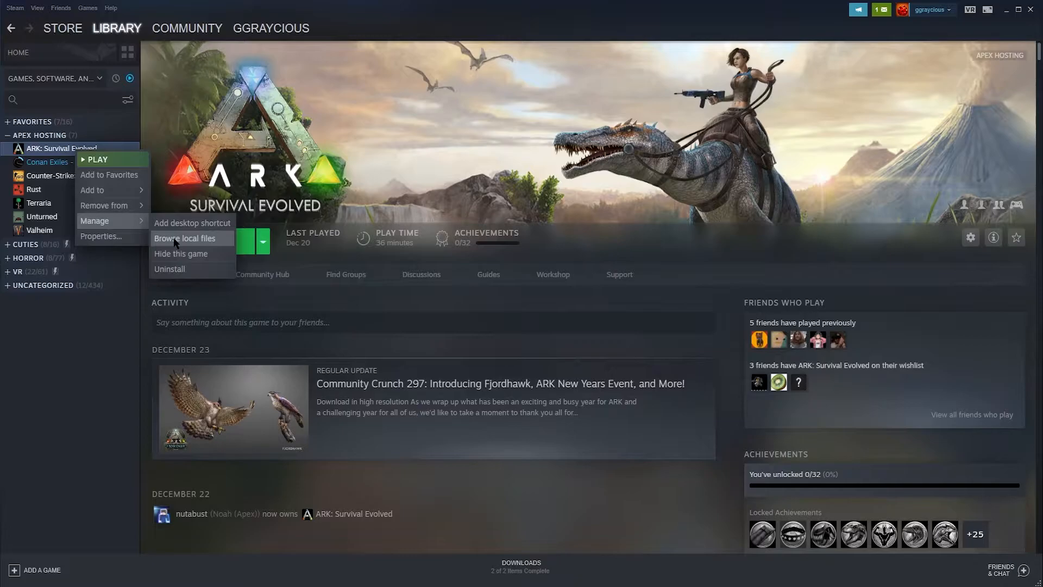
click(180, 238)
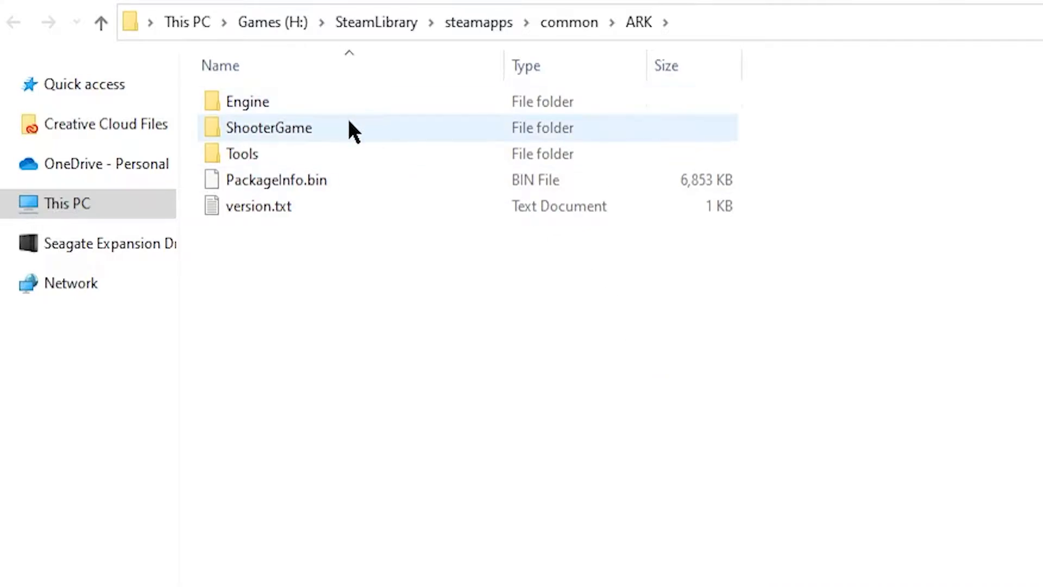
mouse_move(312, 139)
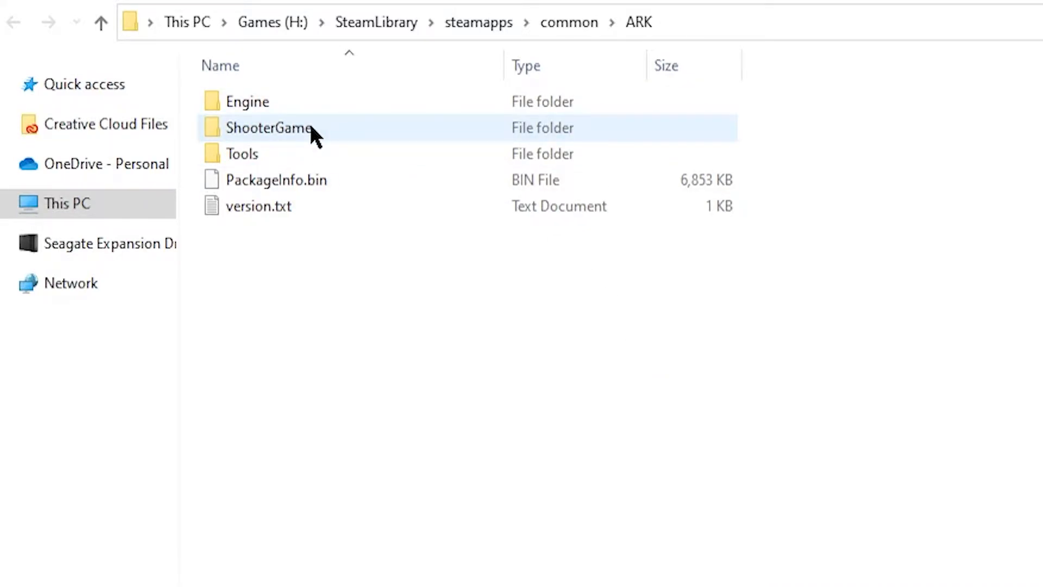
- Navigate to ShooterGame\Content\Mods and select the 895711211 folder and .mod file
double_click(272, 128)
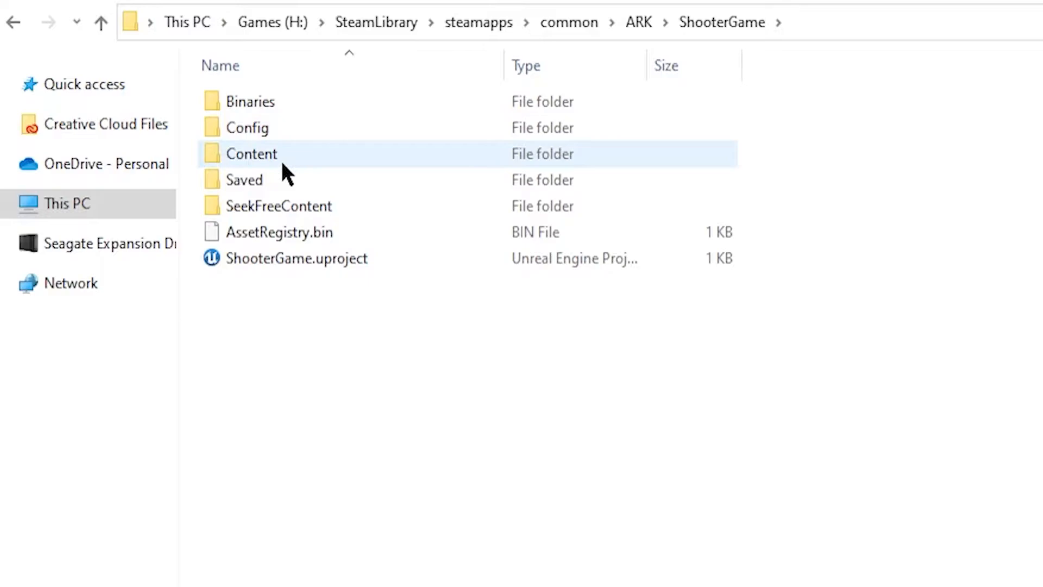
double_click(251, 154)
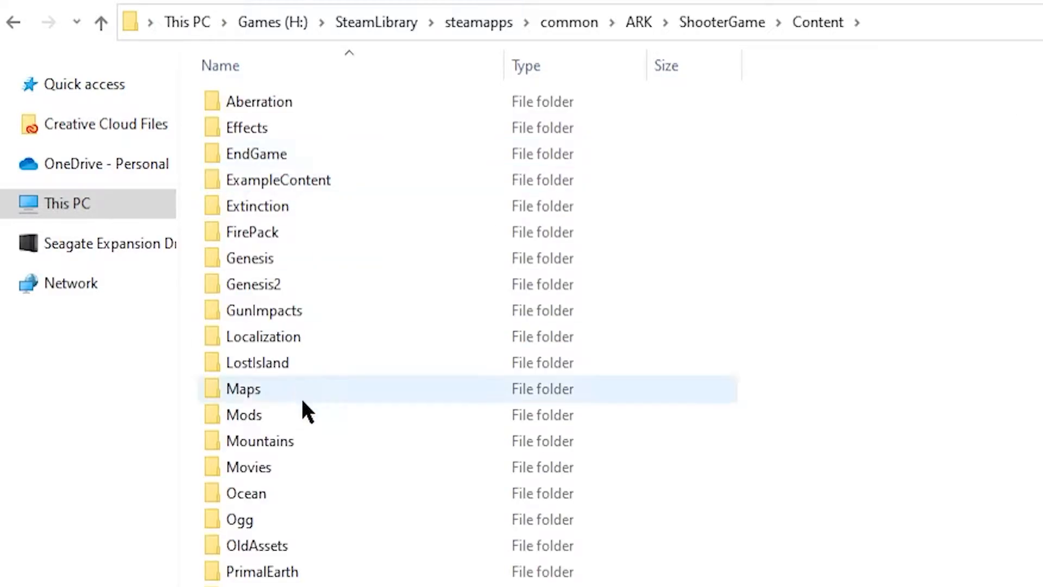
double_click(245, 415)
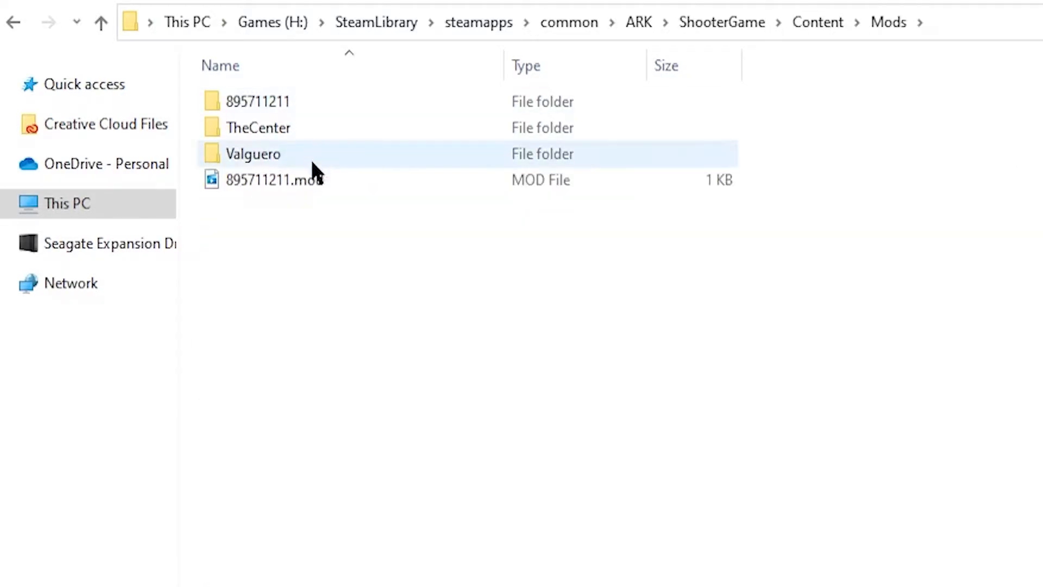
click(257, 101)
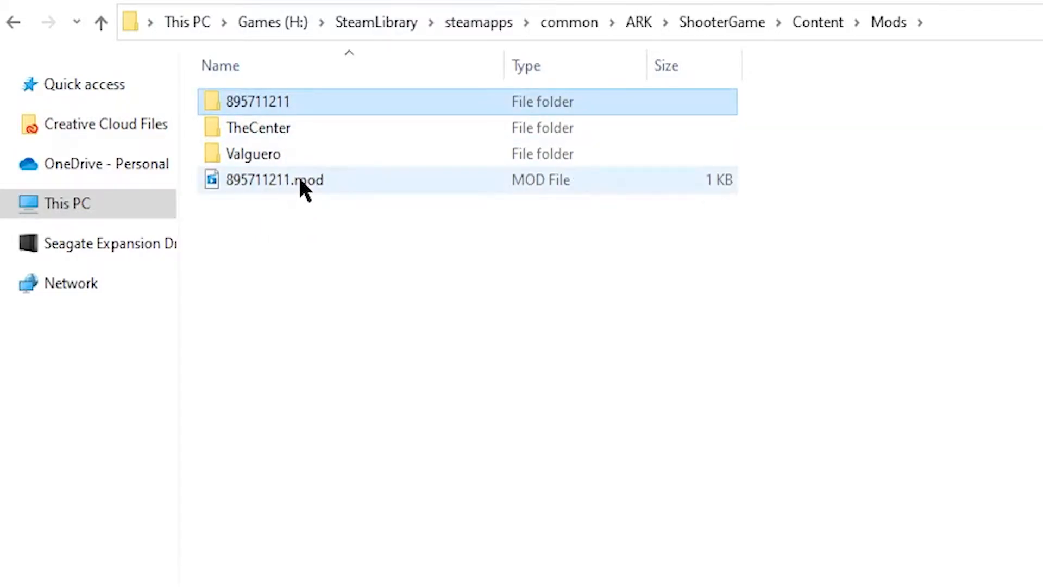
click(257, 101)
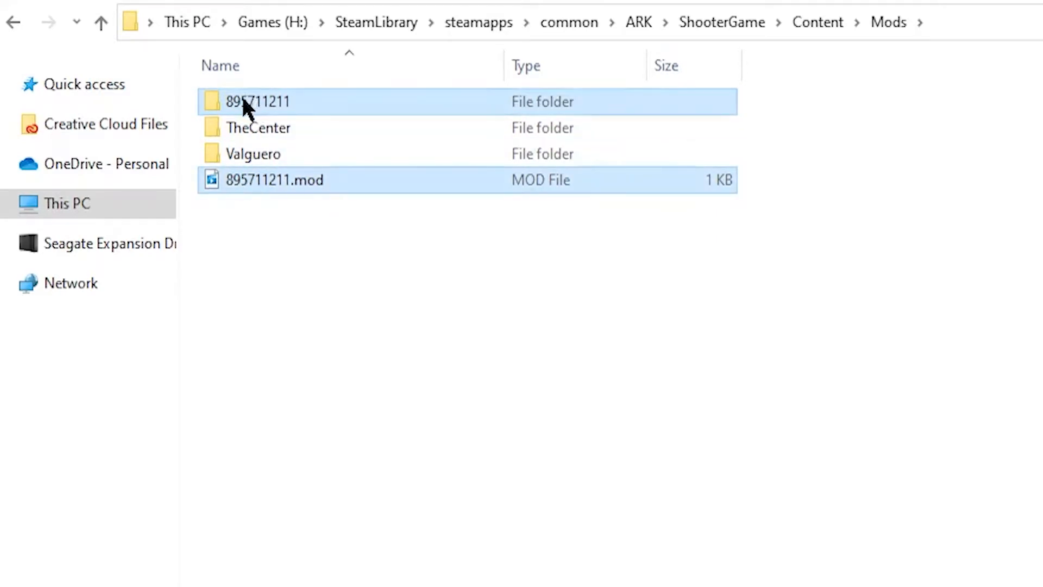
click(255, 102)
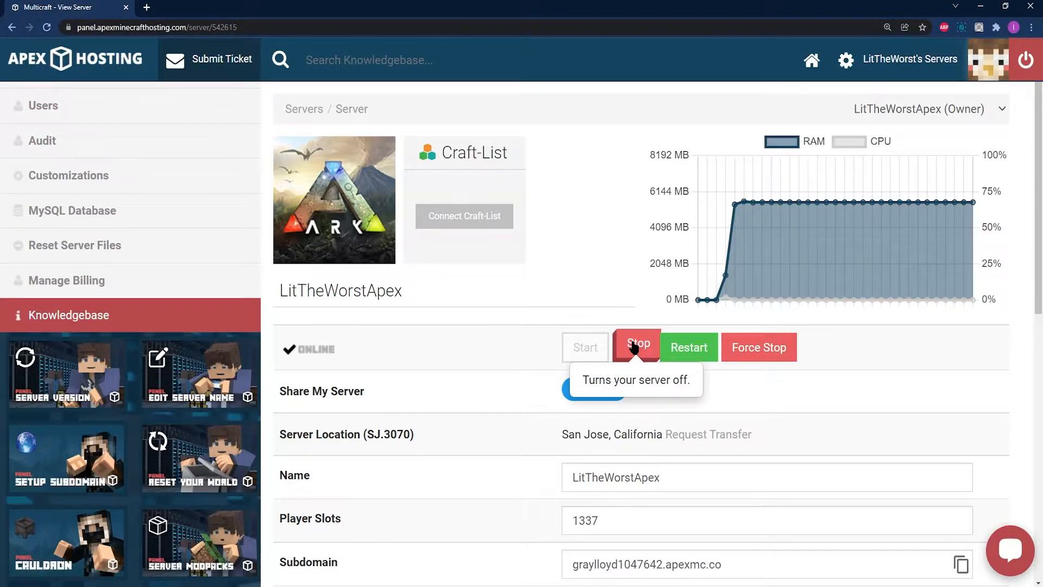
- Stop the running ARK server and go to FTP File Access
click(637, 348)
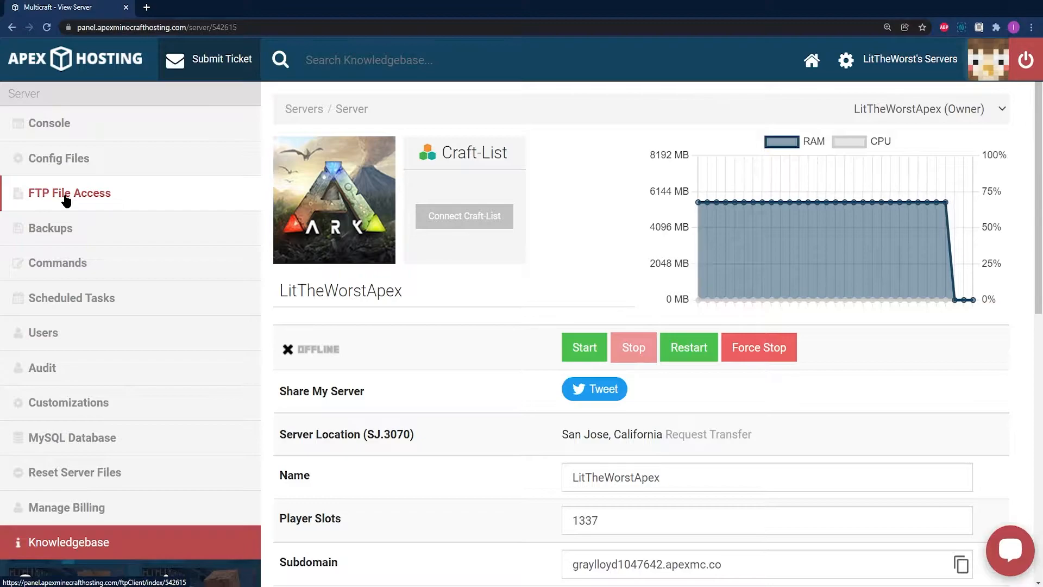
click(69, 193)
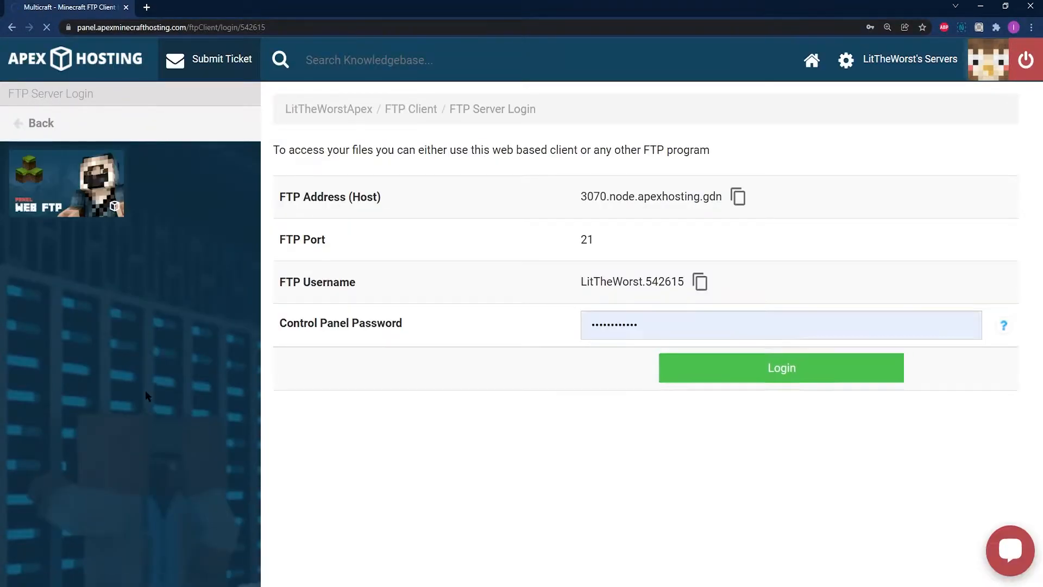
- Log in to the web file browser and navigate to ShooterGame/Content/Mods
click(781, 368)
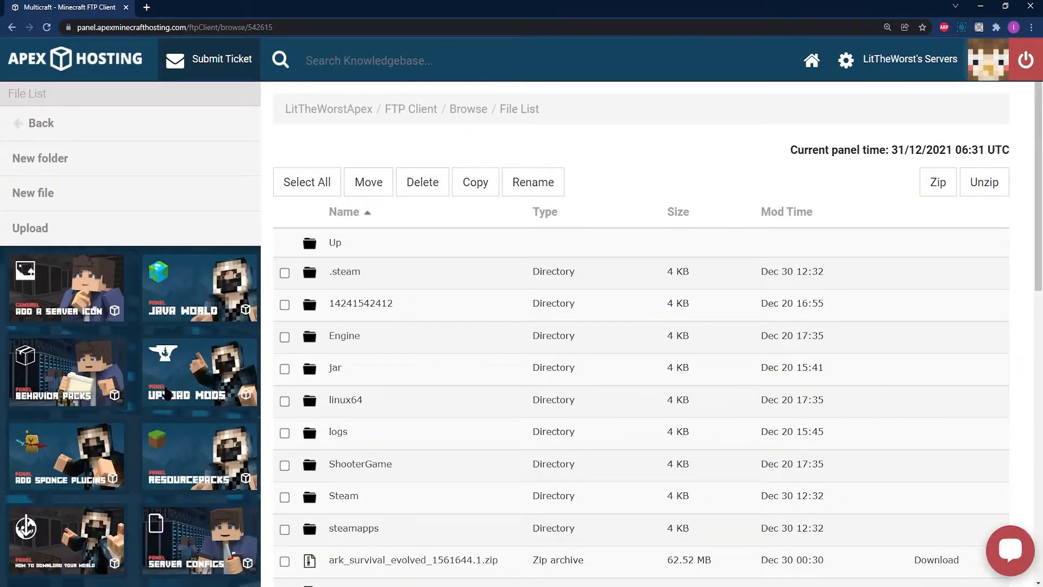
scroll(down, 3)
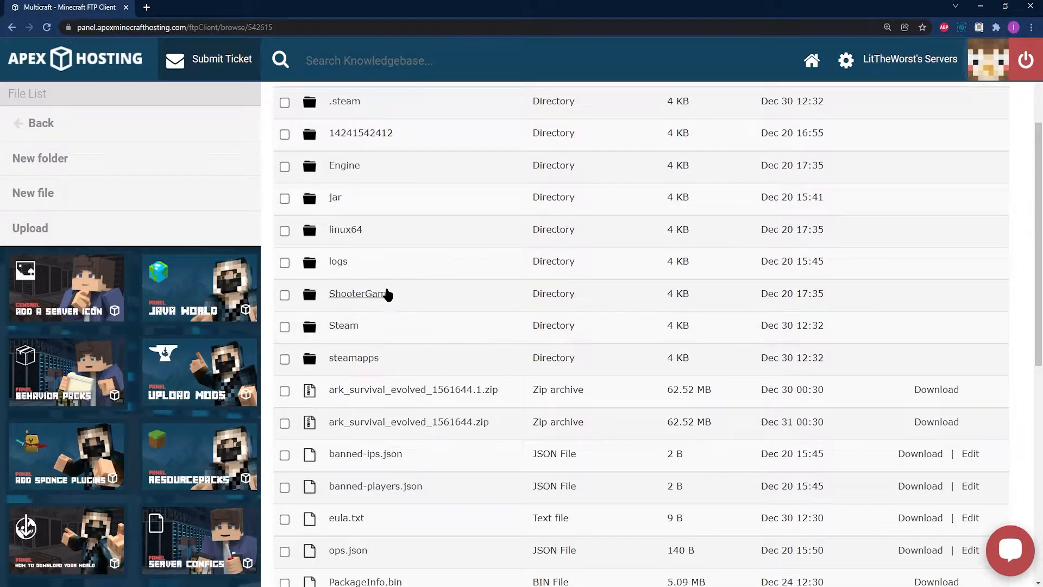
click(359, 293)
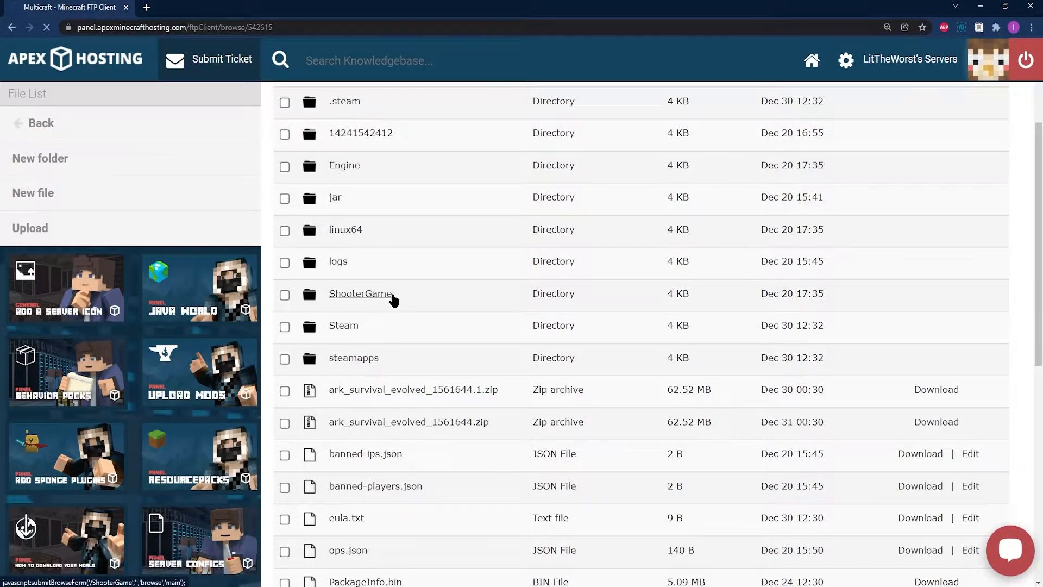
click(360, 293)
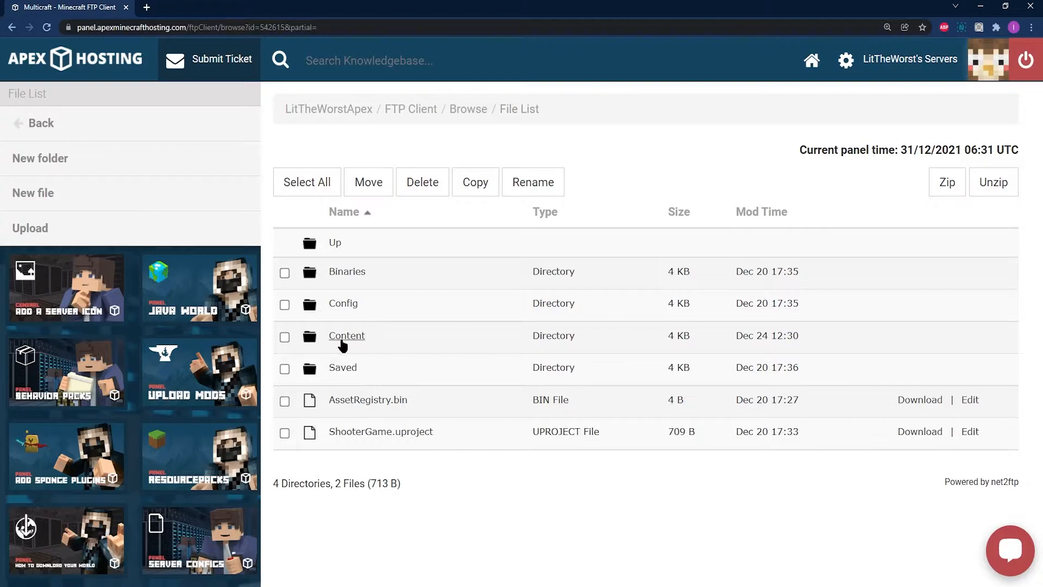
click(347, 336)
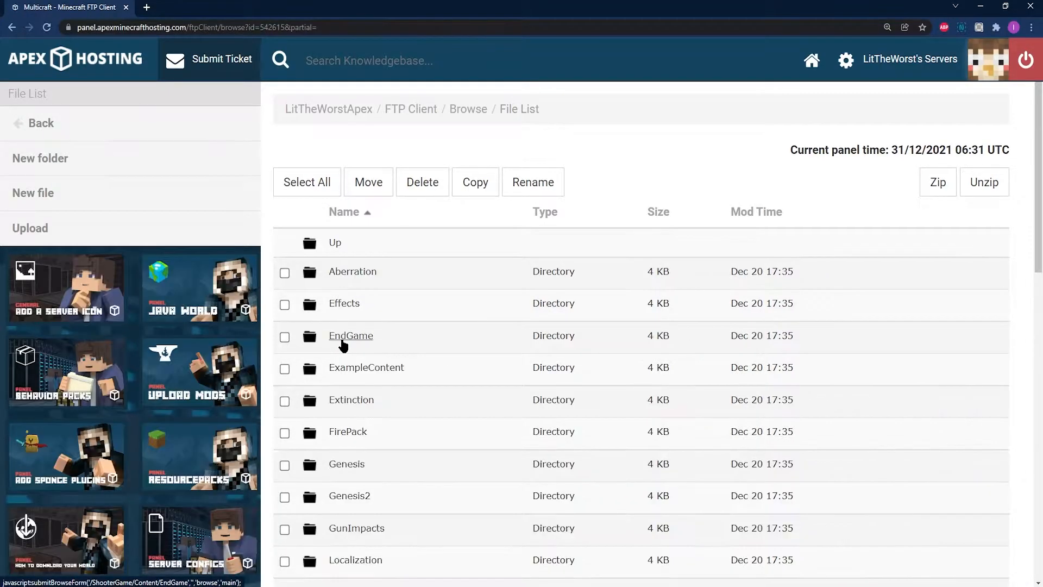
scroll(down, 3)
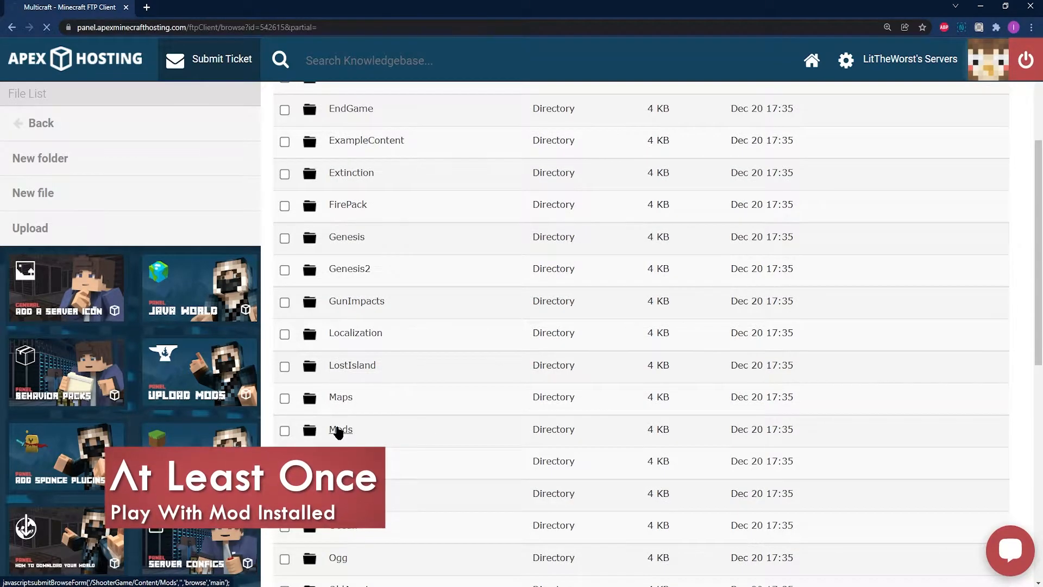
click(340, 431)
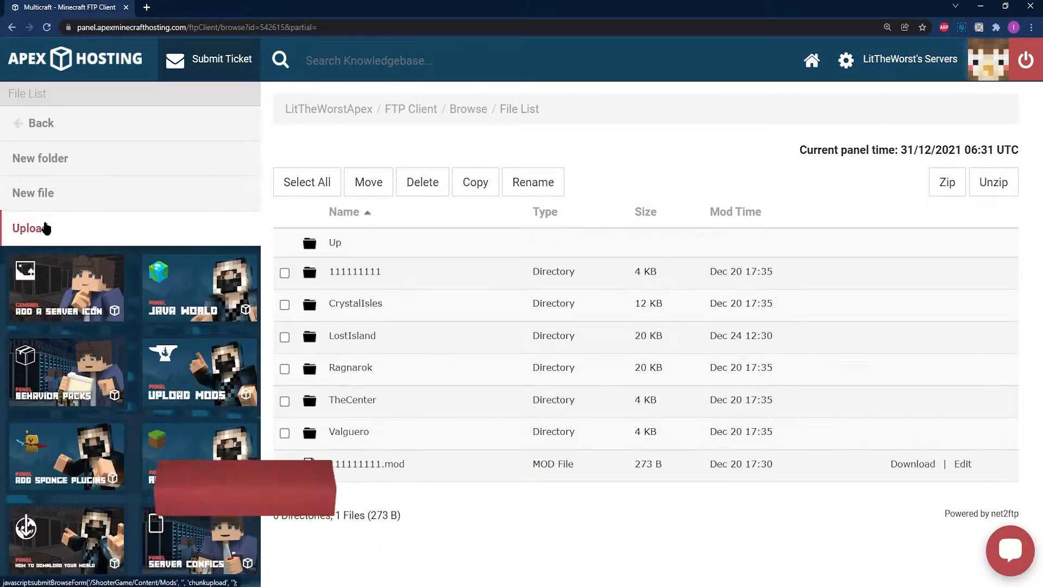
click(31, 229)
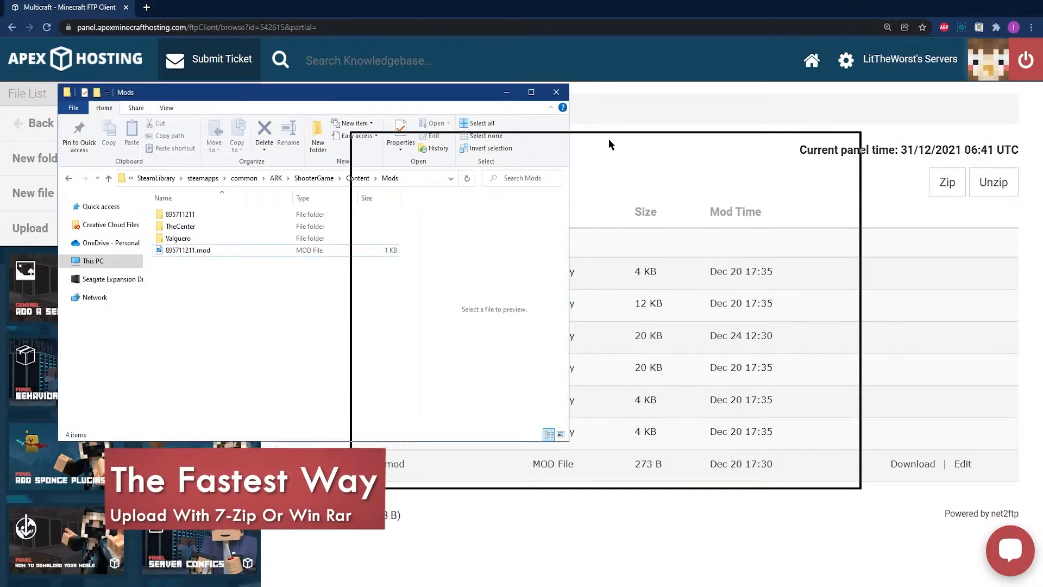
- Compress the 895711211 folder with 7-Zip and upload 895711211.zip into the server's Mods folder
right_click(465, 262)
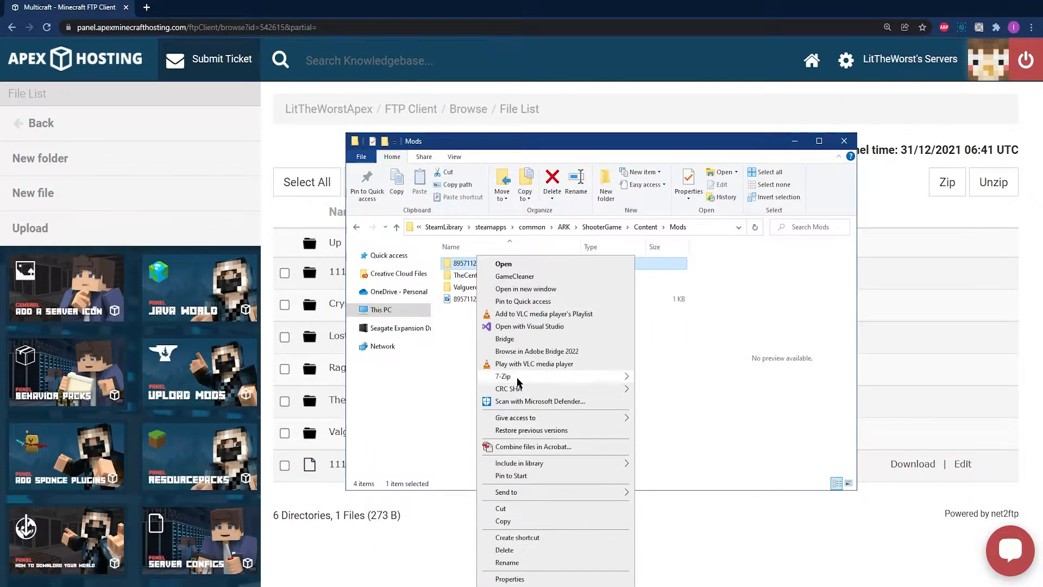
mouse_move(502, 376)
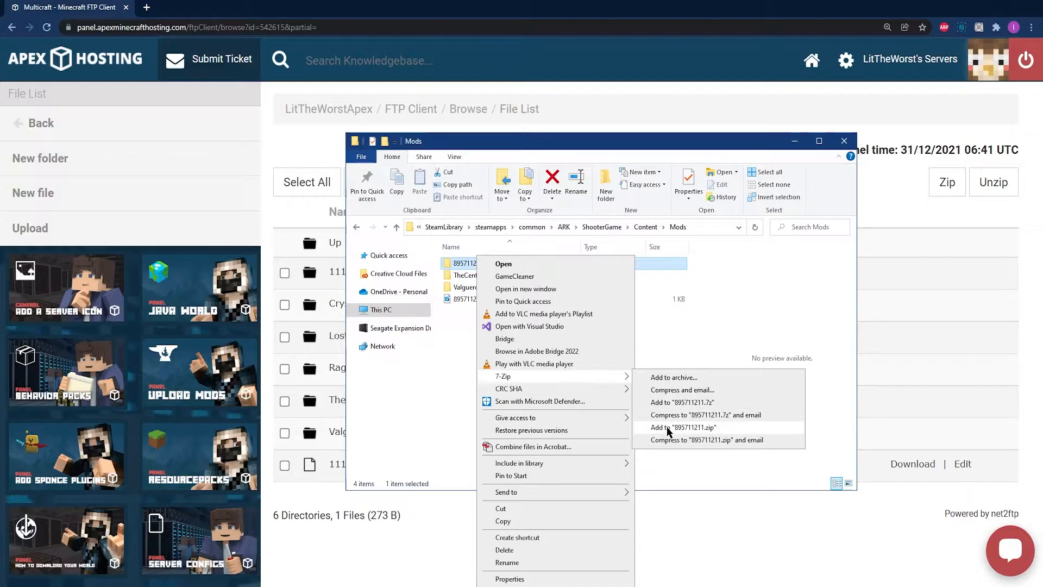
click(683, 427)
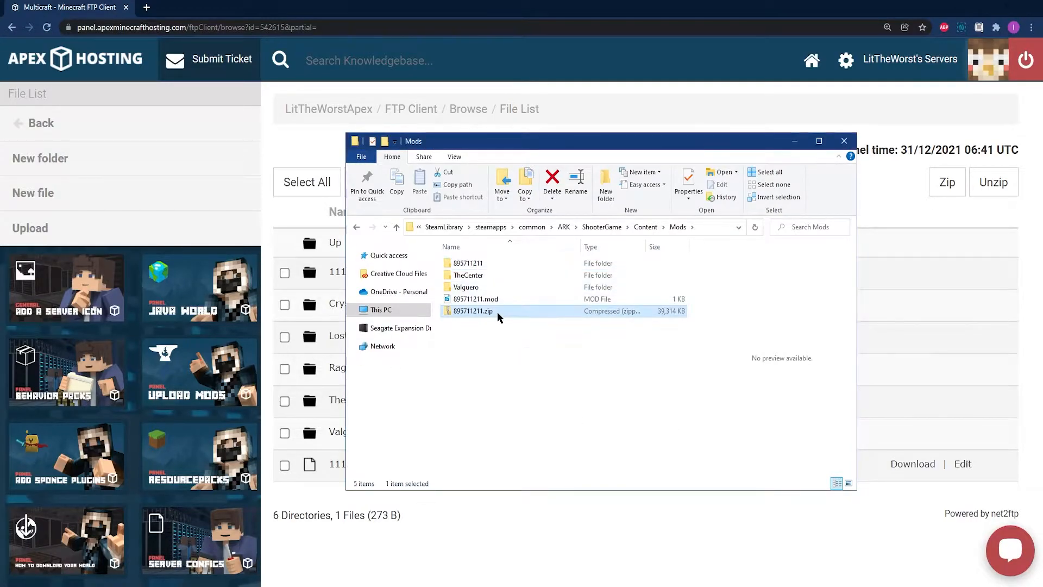
click(31, 228)
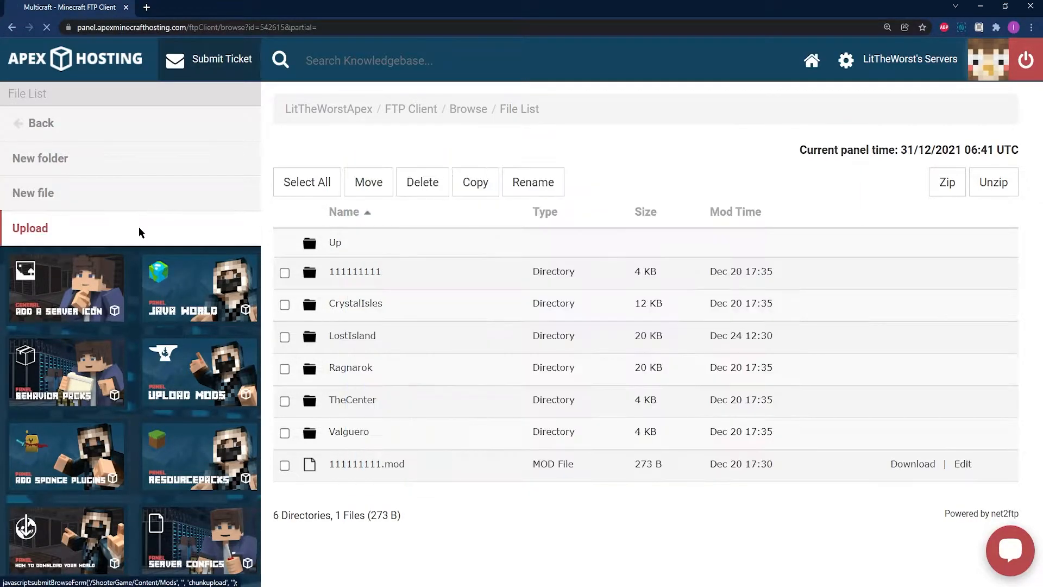
click(31, 228)
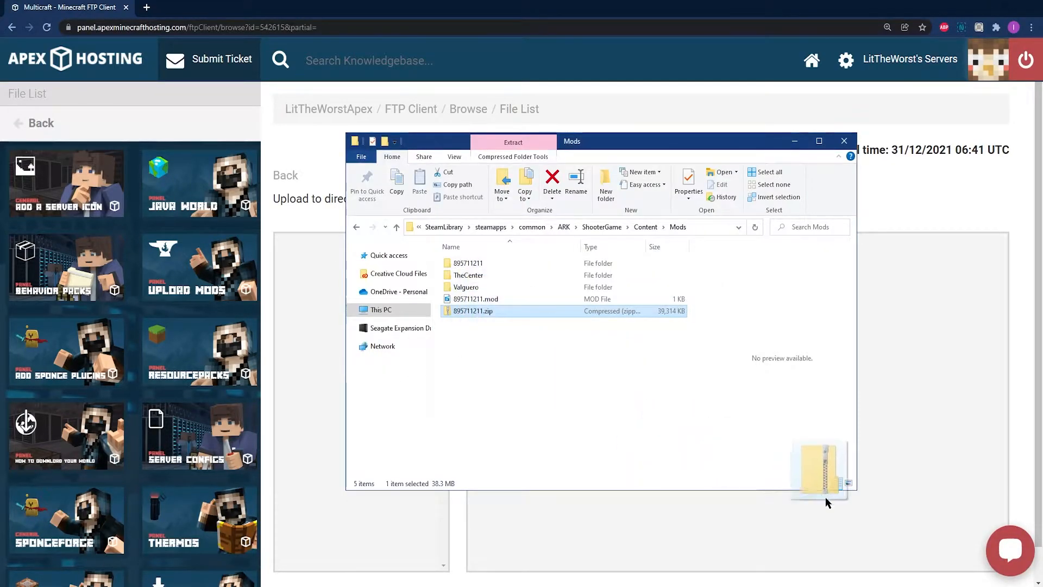
drag(818, 466, 768, 311)
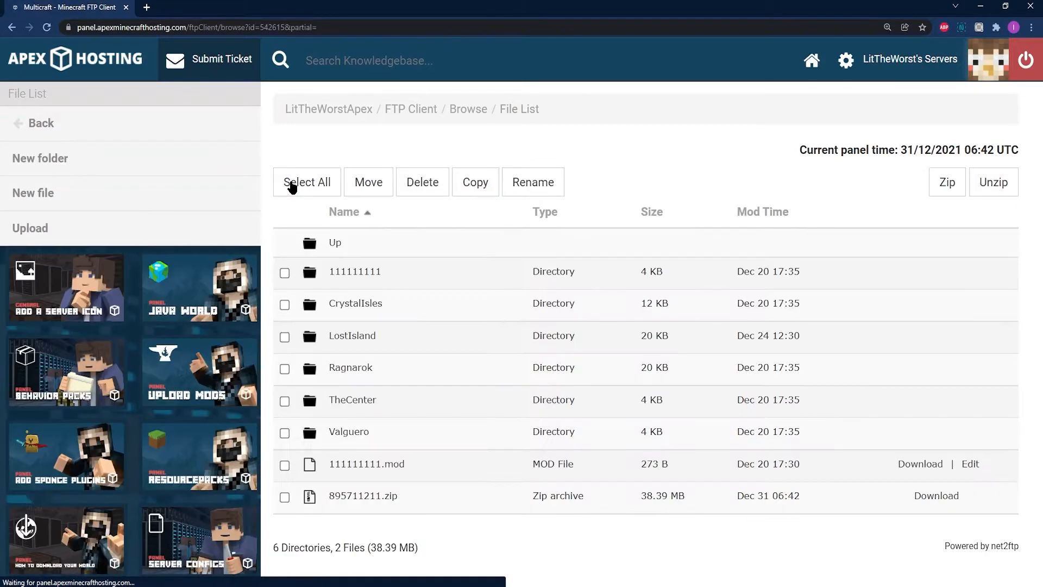
mouse_move(285, 498)
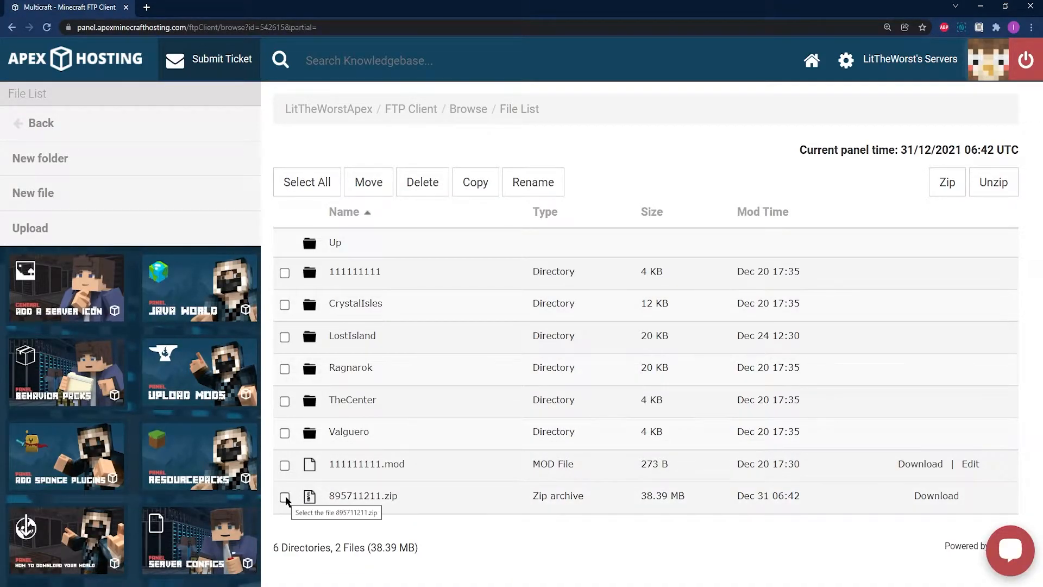
- Select 895711211.zip and submit its extraction into /ShooterGame/Content/Mods
click(284, 496)
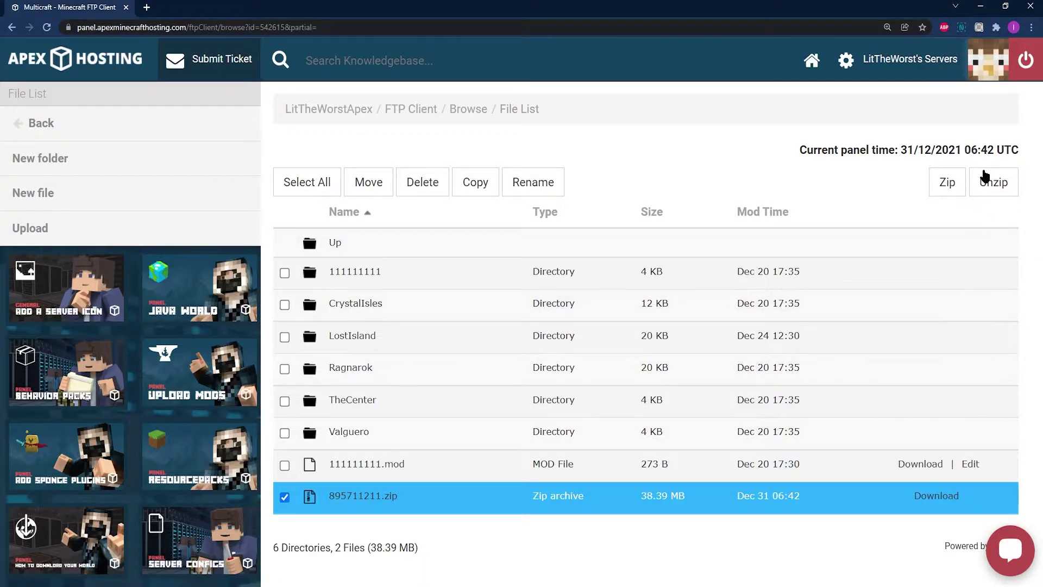
mouse_move(984, 178)
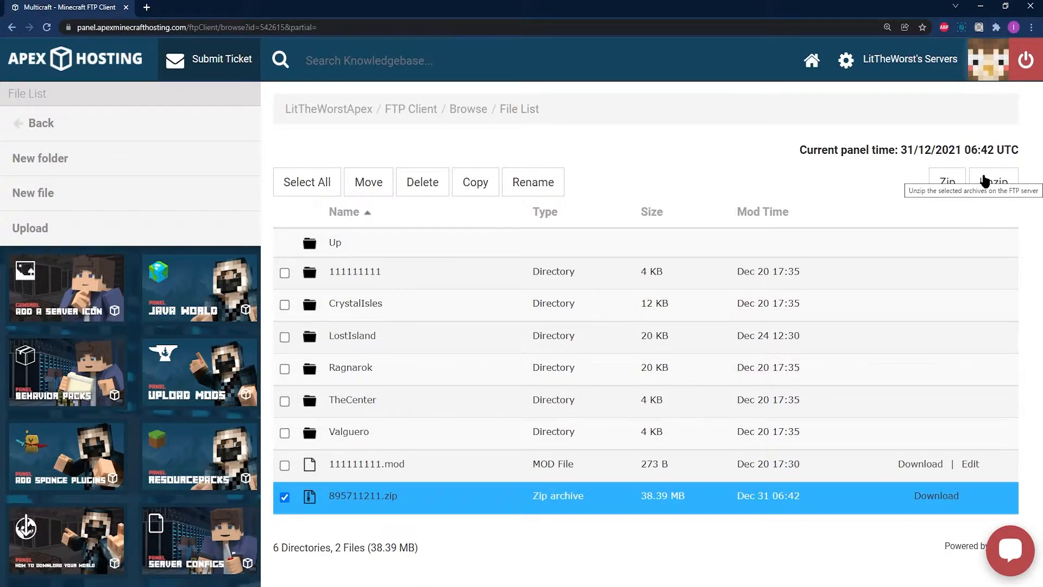
click(993, 181)
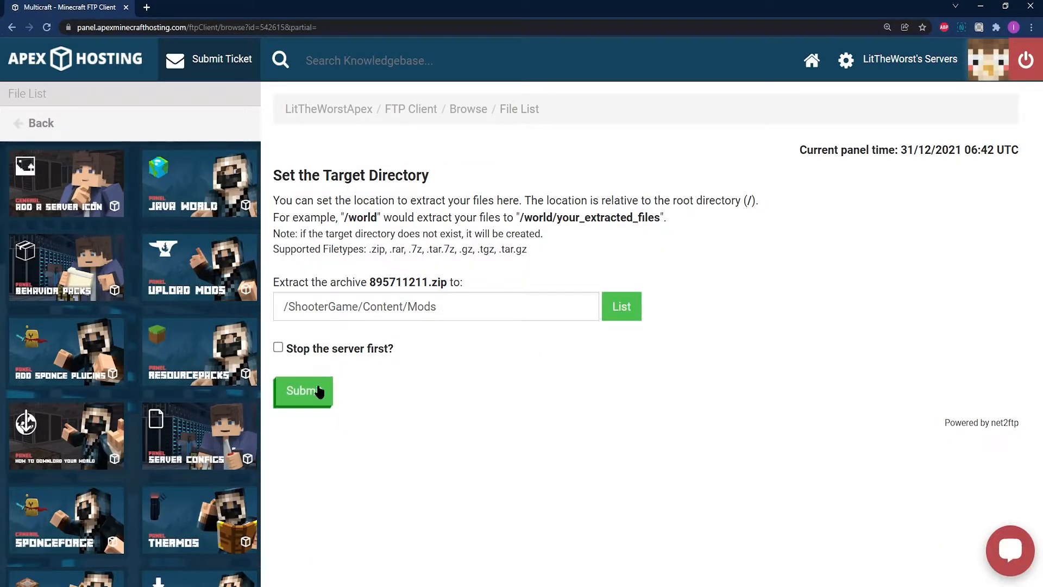
mouse_move(323, 353)
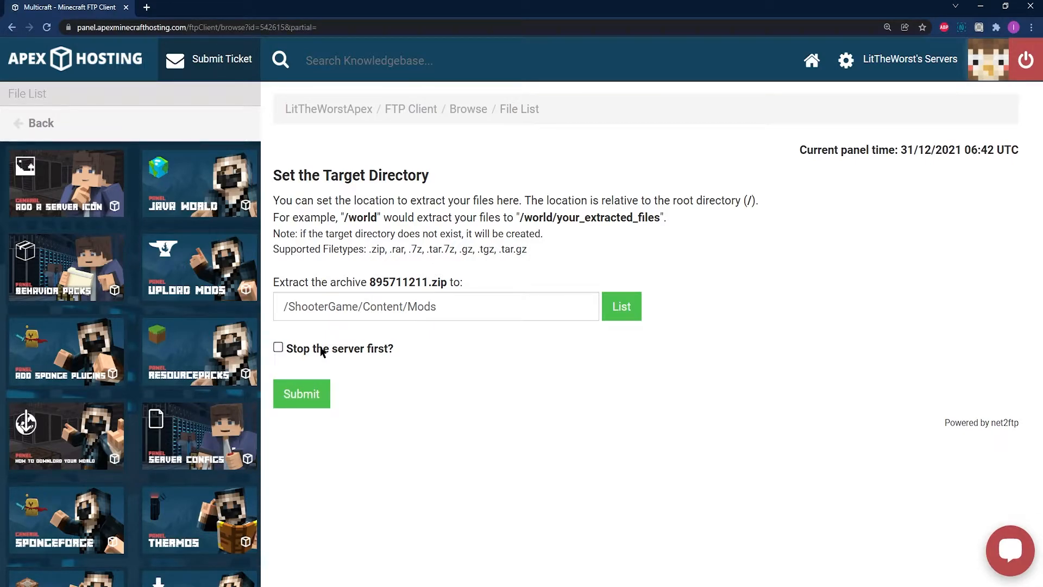
click(302, 393)
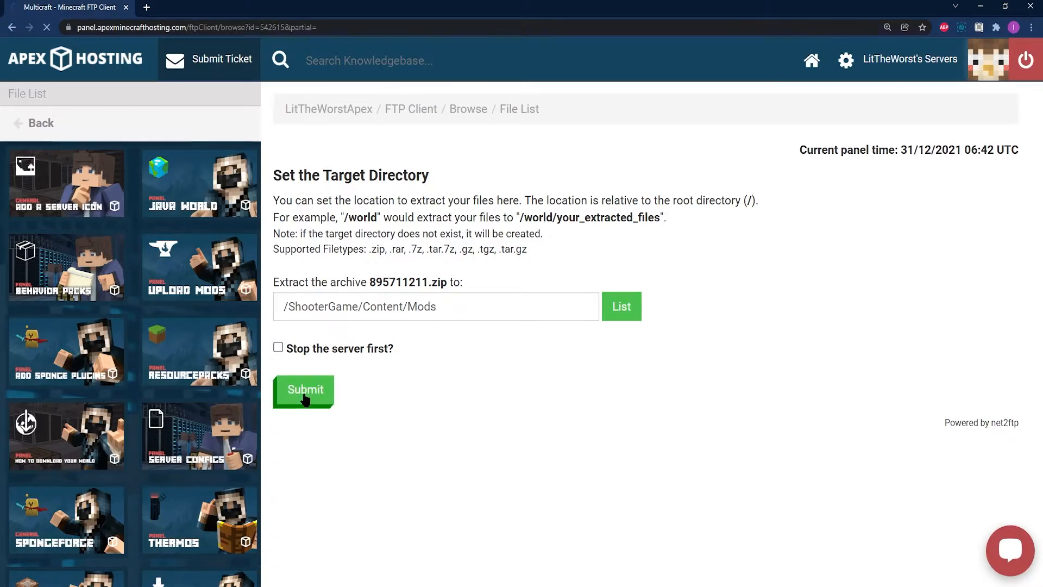
click(304, 391)
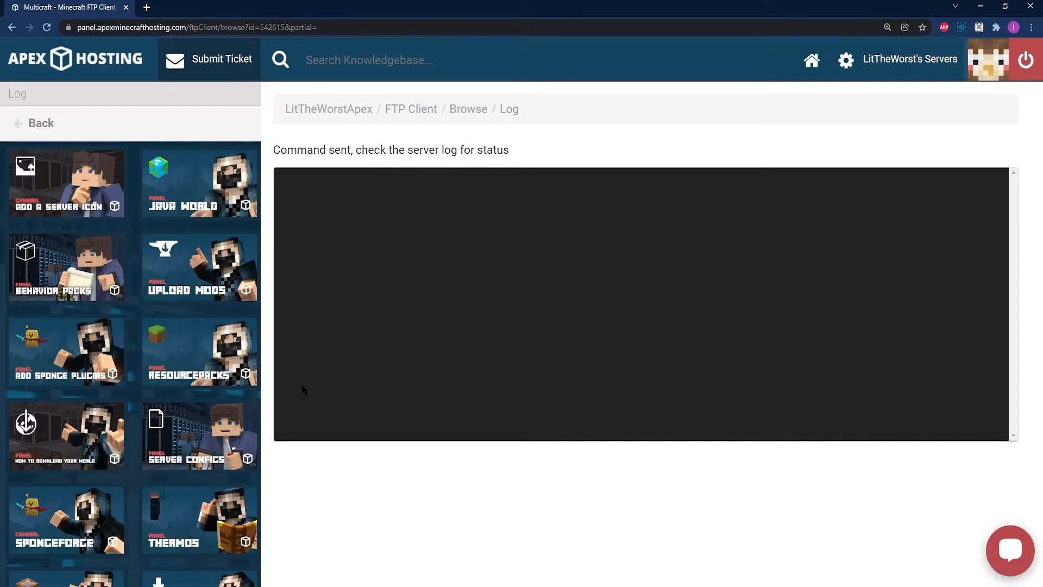
mouse_move(502, 252)
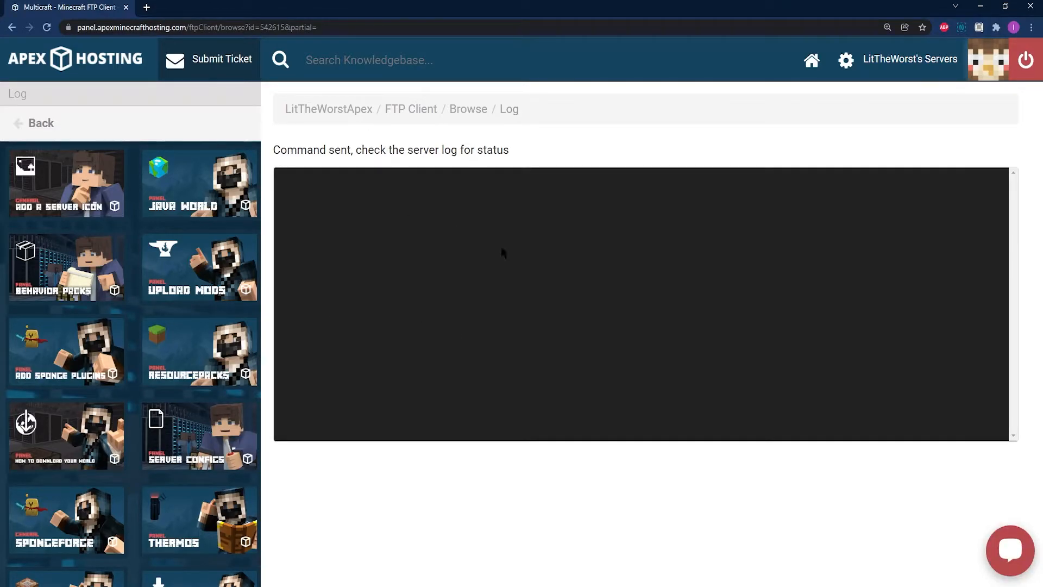
mouse_move(452, 196)
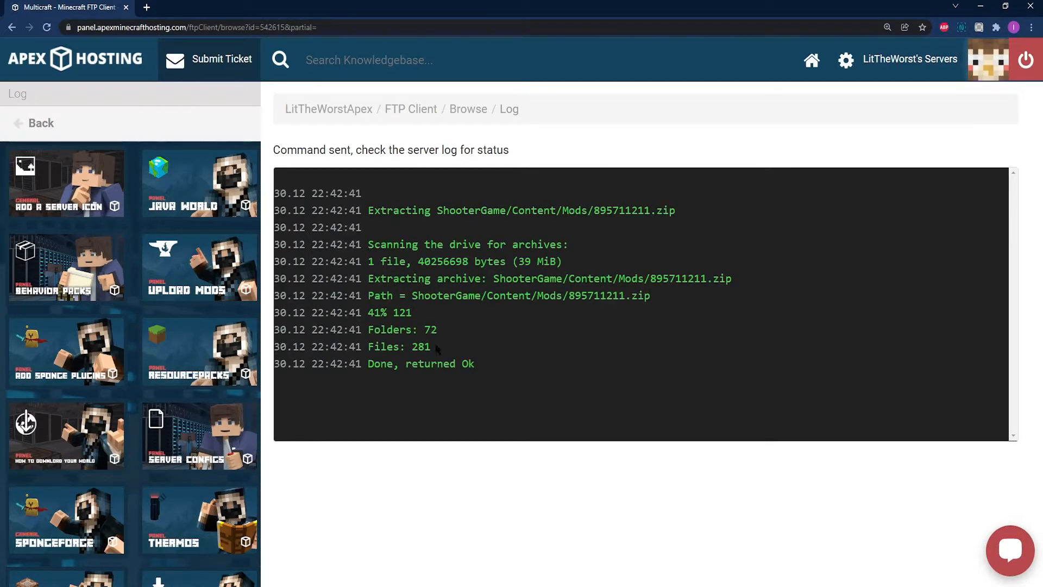
mouse_move(48, 132)
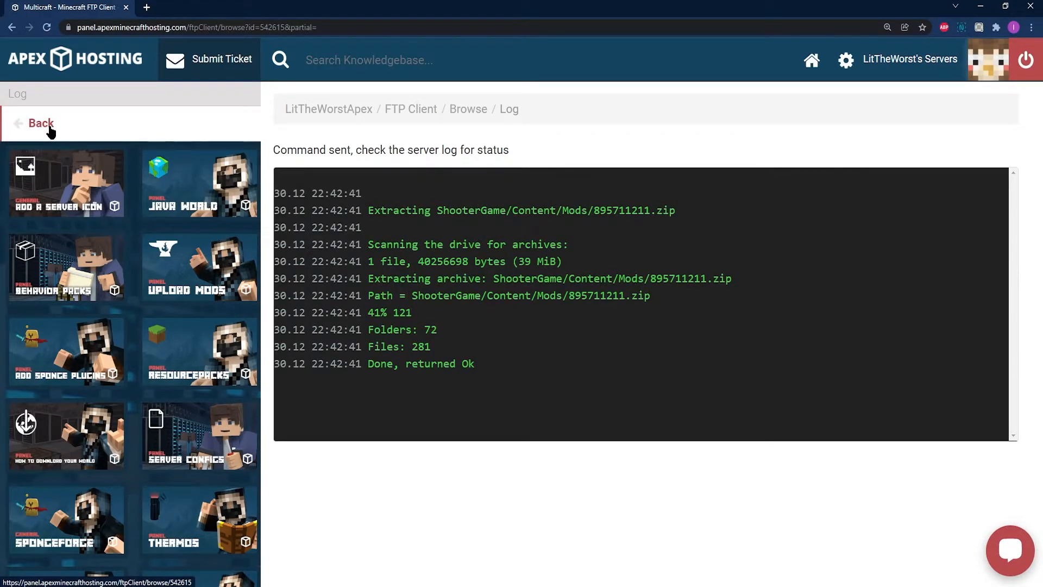
- Return to the file list and reopen ShooterGame/Content/Mods to see the extracted 895711211 folder
click(41, 123)
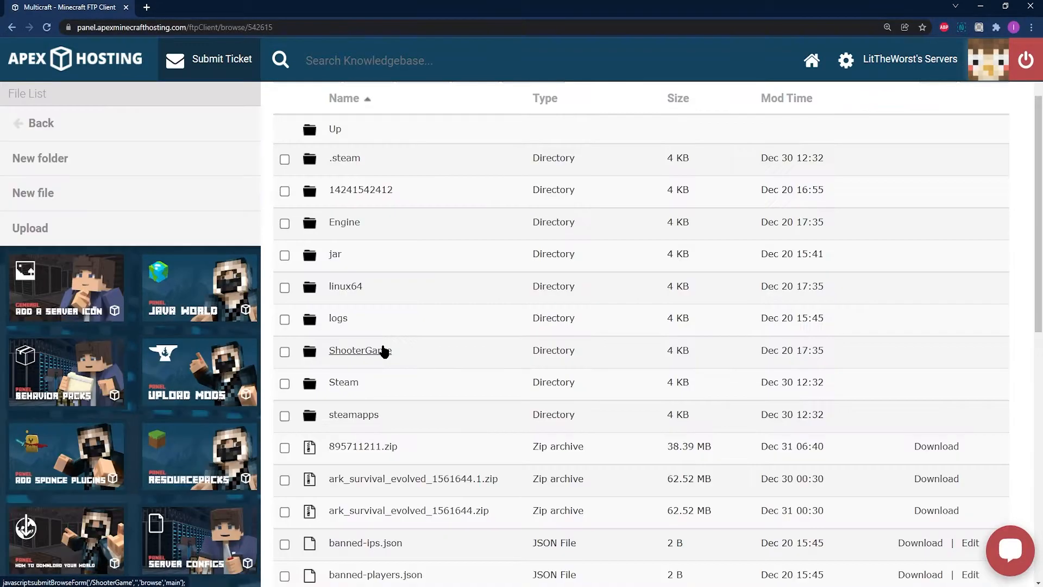
click(360, 350)
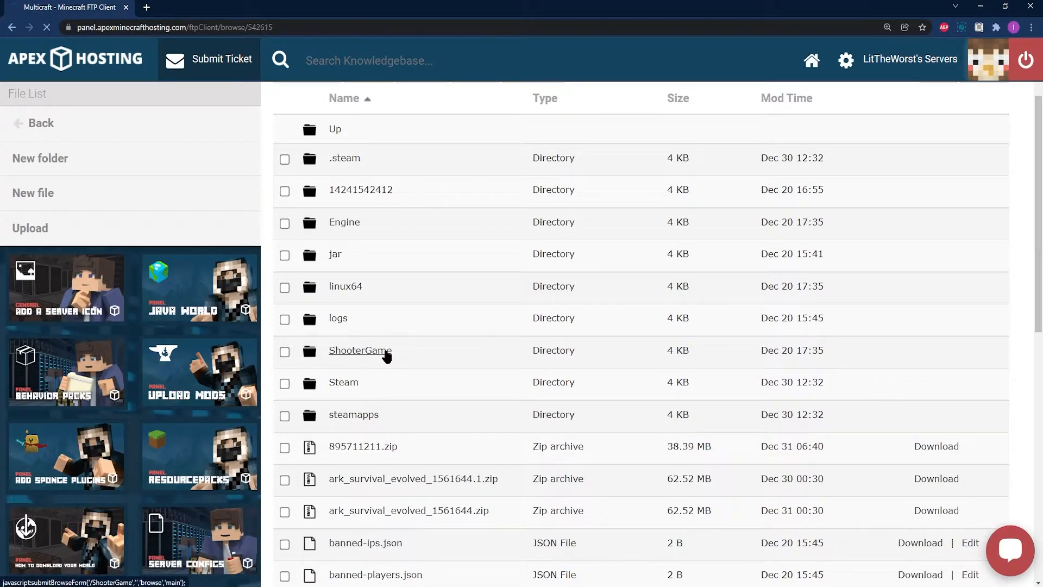
click(359, 350)
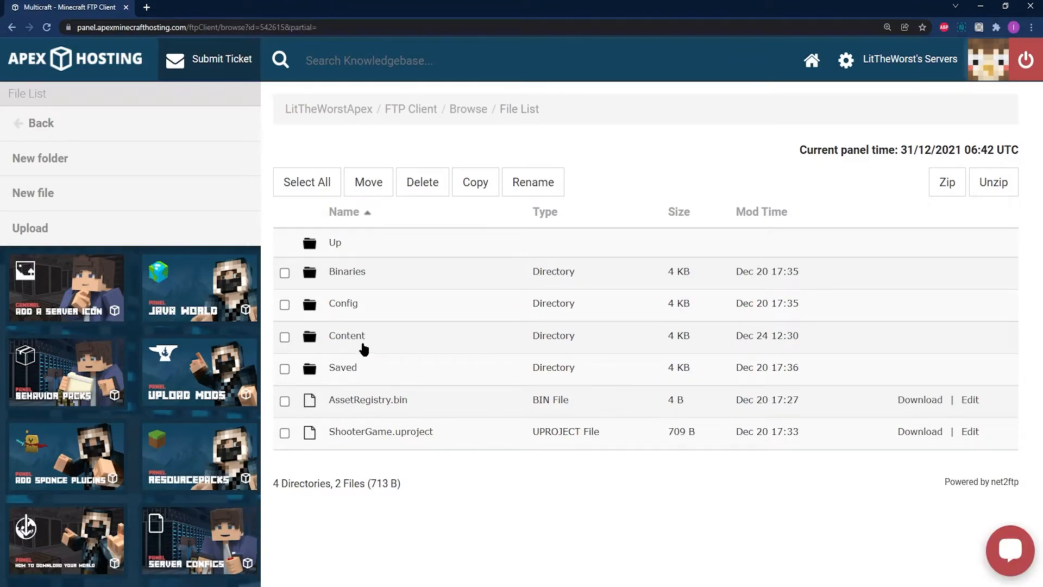
click(347, 336)
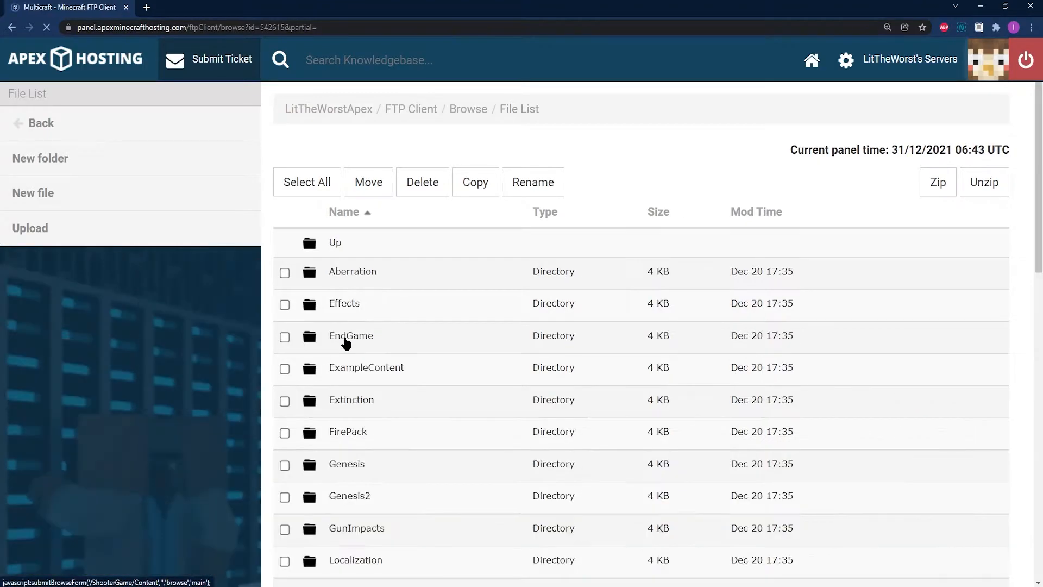
scroll(down, 3)
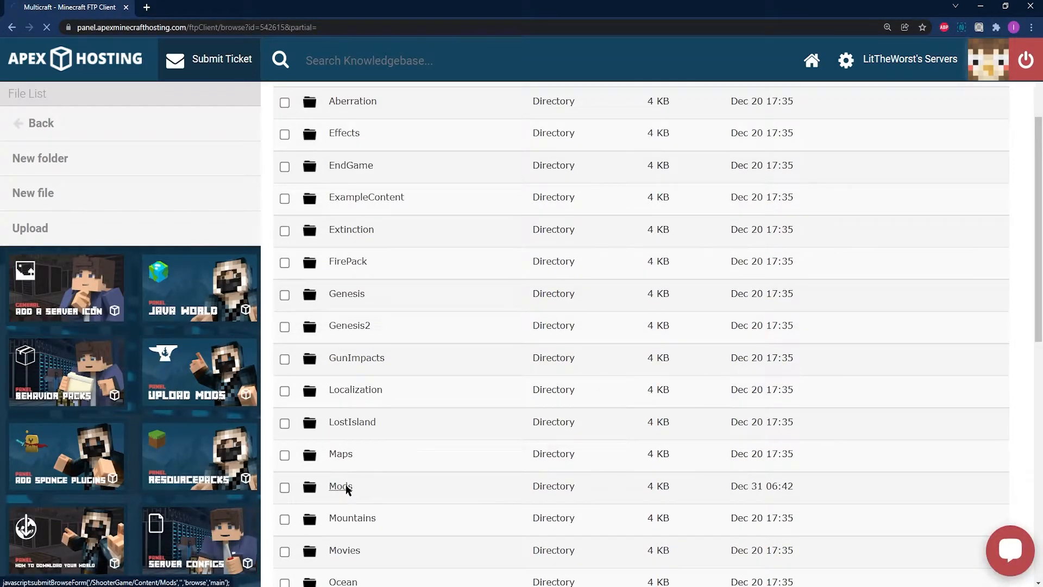
click(339, 485)
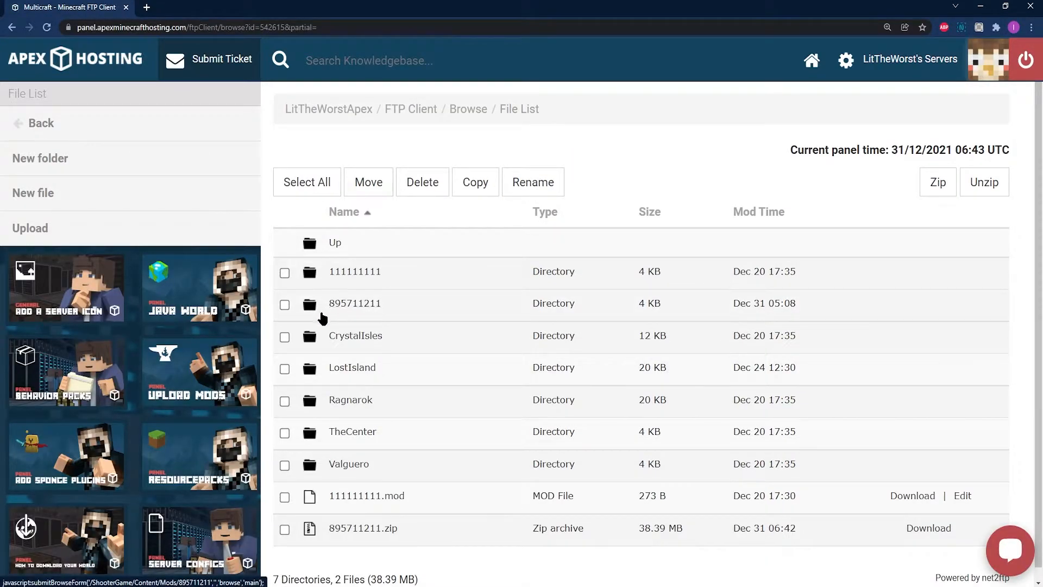
mouse_move(358, 301)
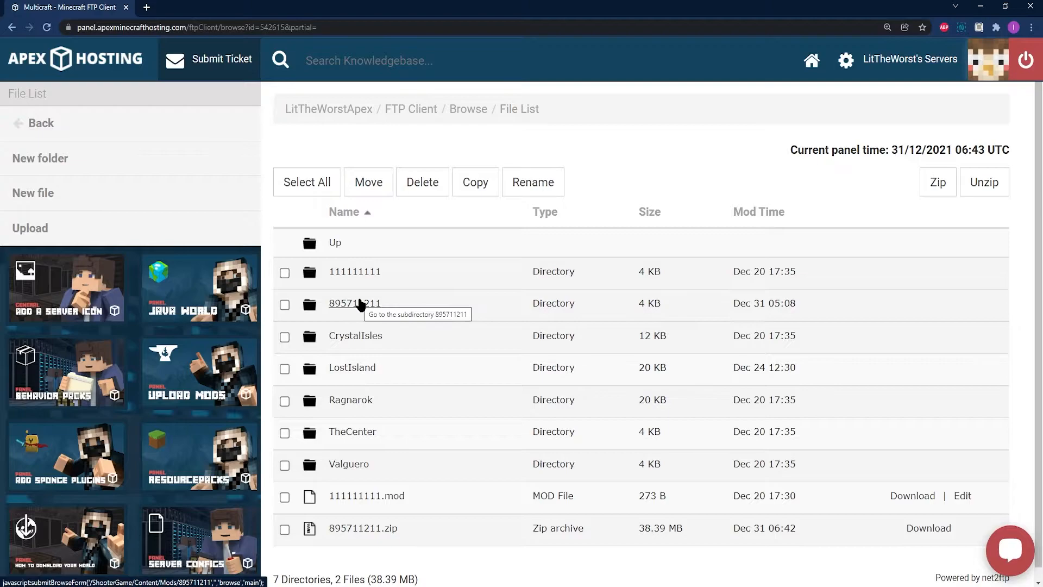
mouse_move(366, 304)
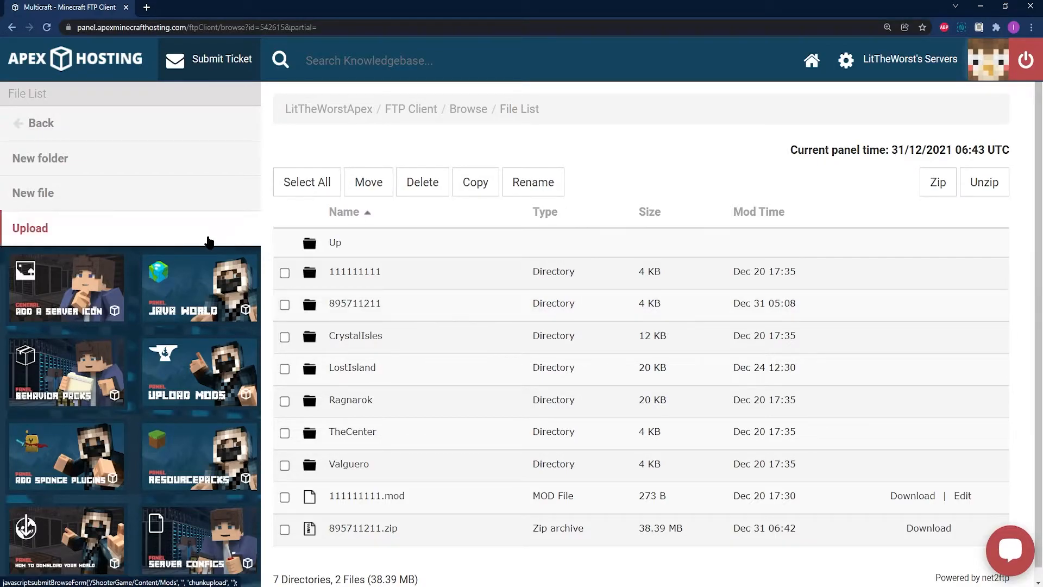
mouse_move(352, 119)
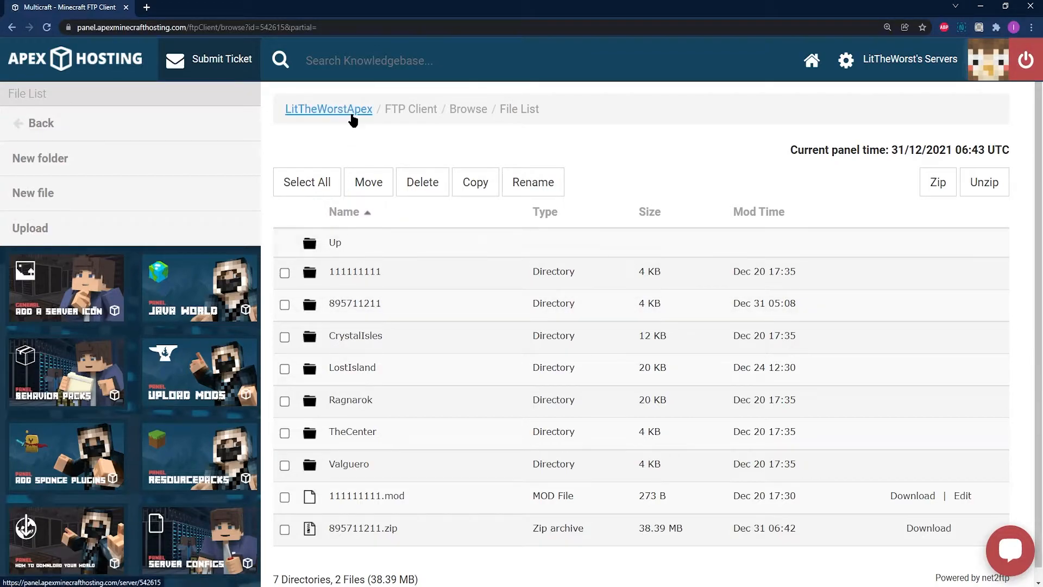
- Return to the LitTheWorstApex server overview and show its Config Files list
click(328, 109)
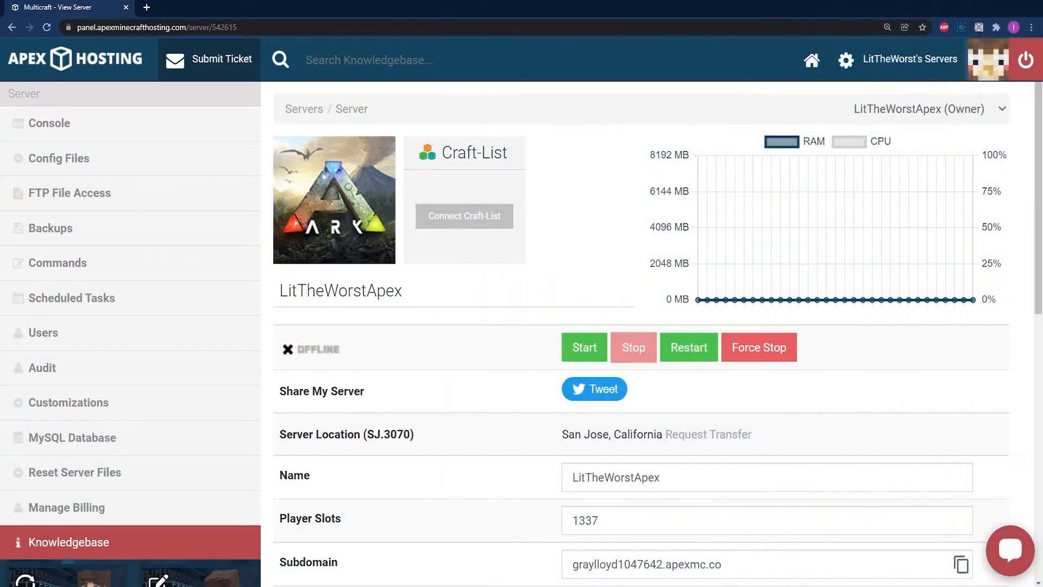
mouse_move(499, 355)
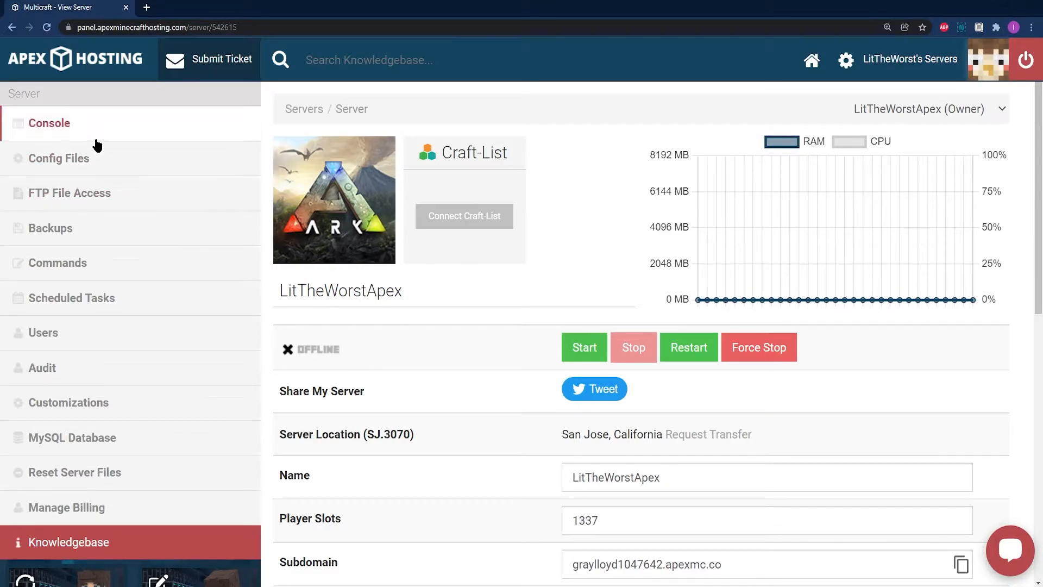
click(59, 159)
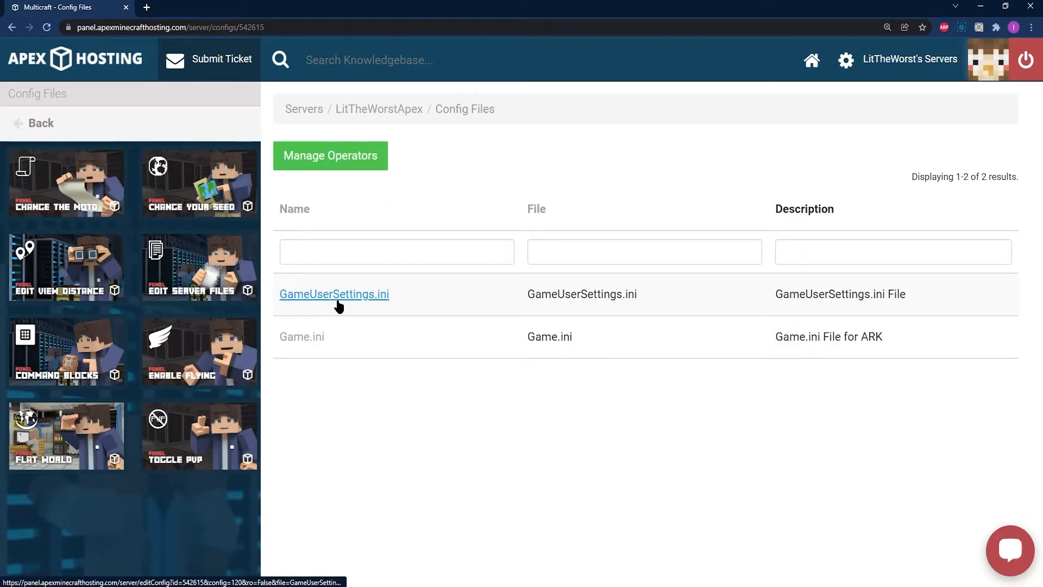
mouse_move(374, 300)
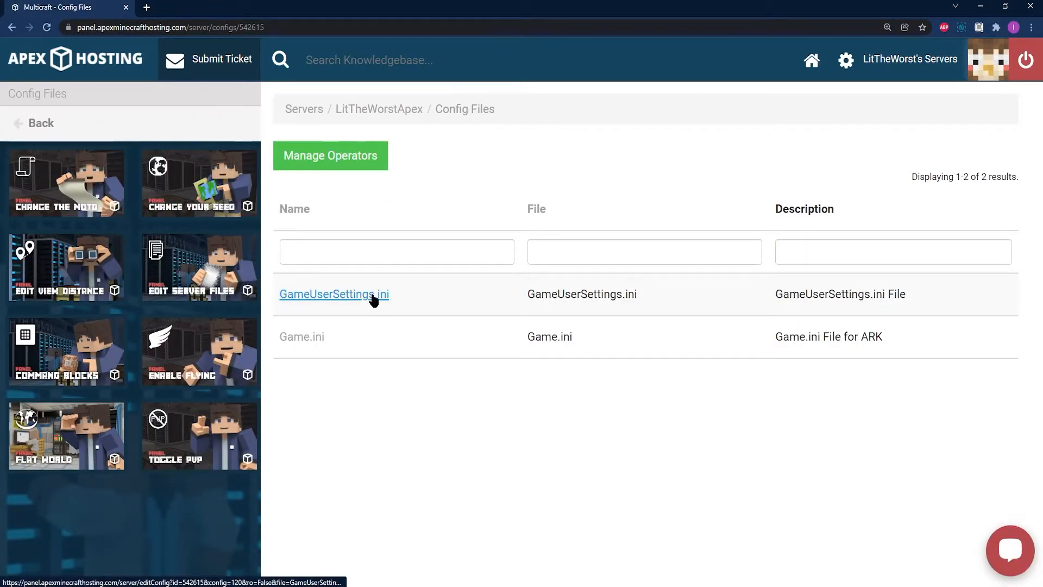
- Edit GameUserSettings.ini, adding an ActiveMods line below AllowHitMarkers=True
click(334, 293)
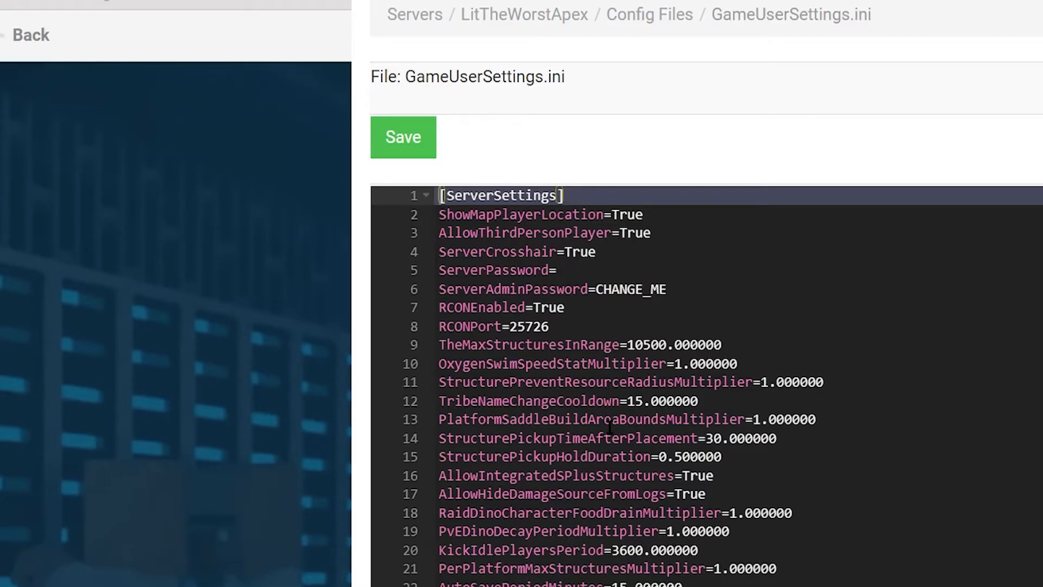
scroll(down, 3)
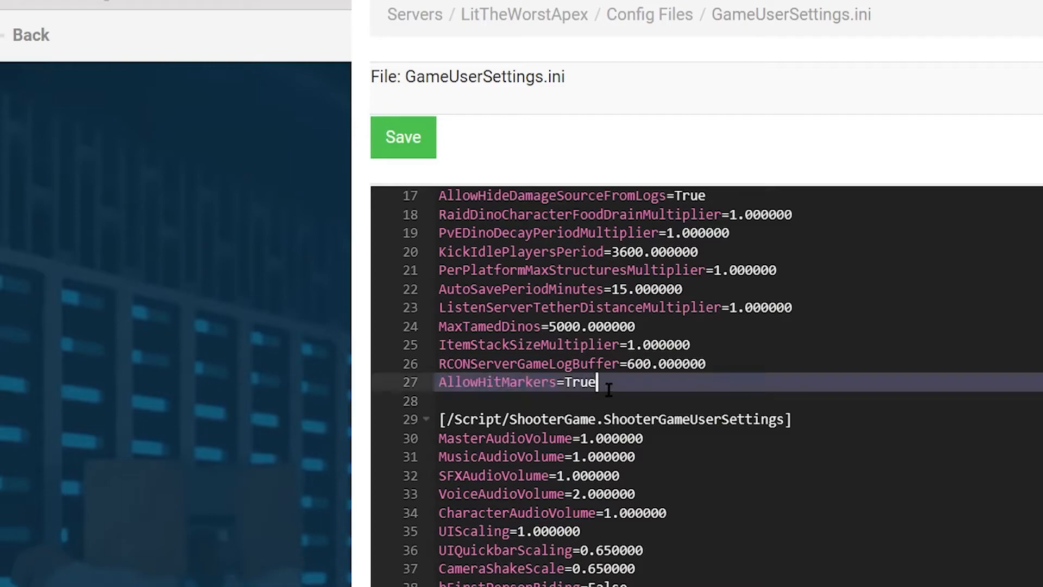
key(Enter)
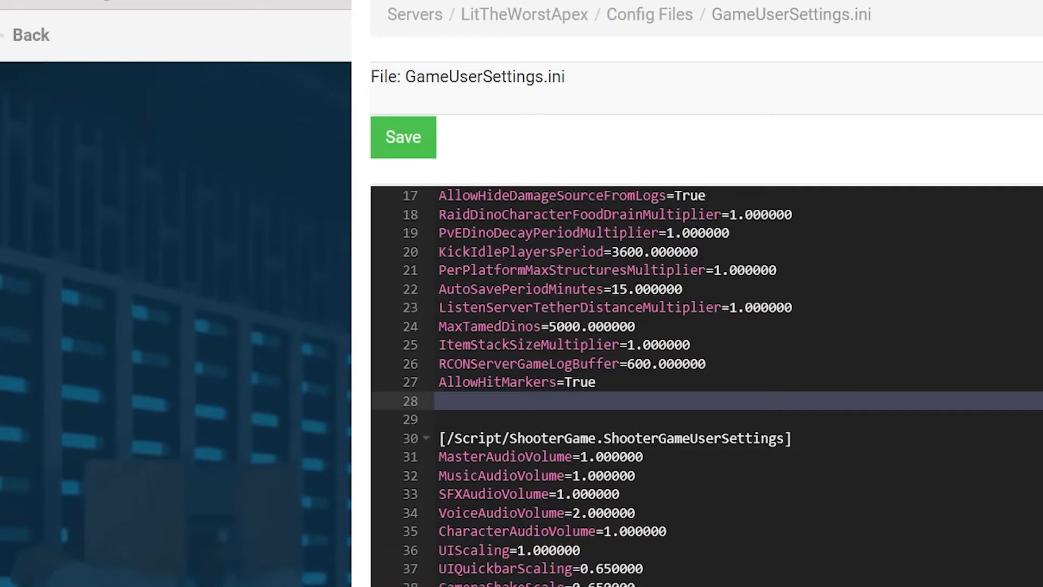
text(Active)
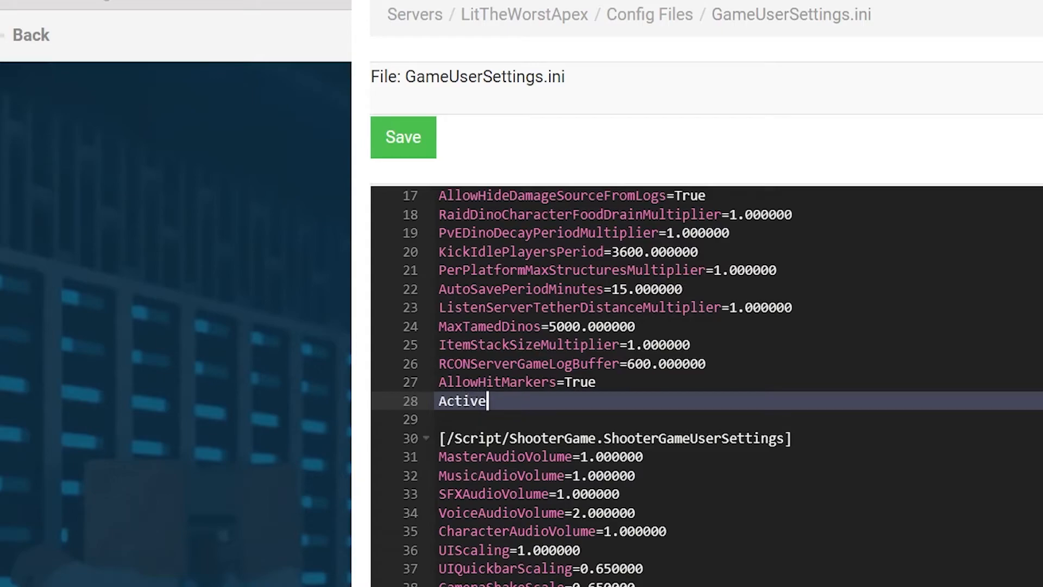
text(Mods)
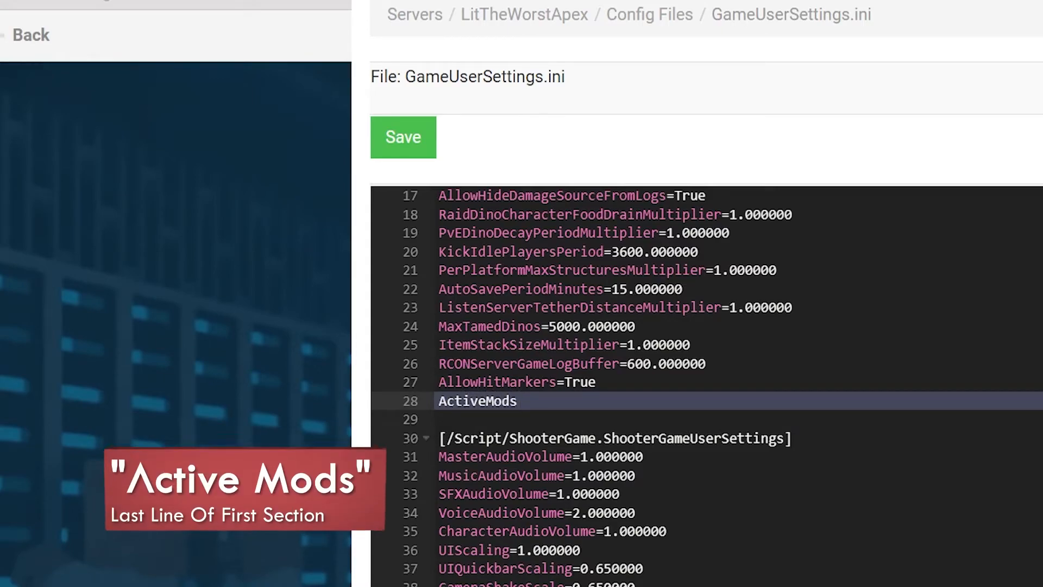
text(+)
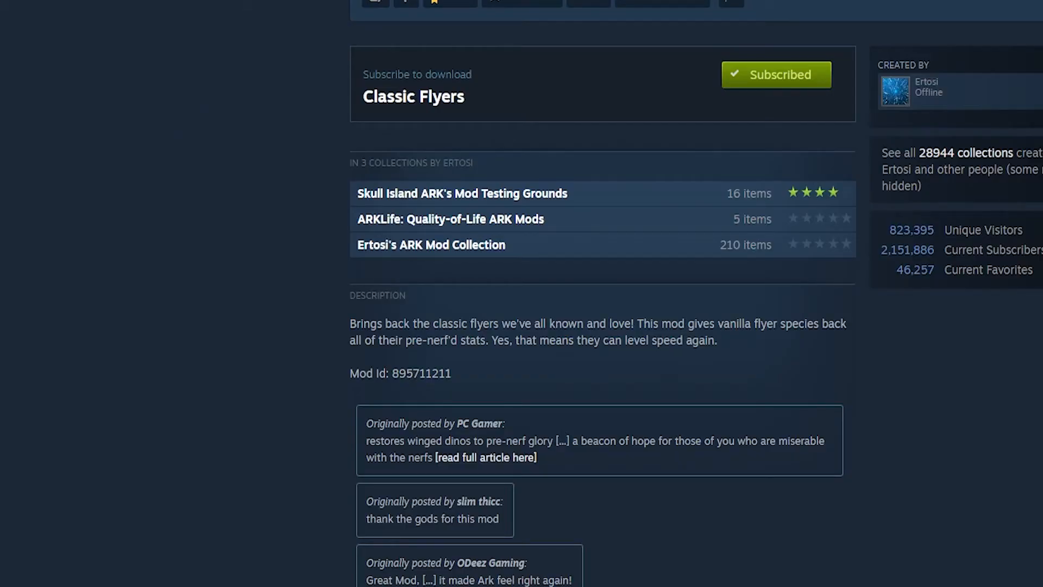
- Select the Classic Flyers mod id 895711211 on its Steam Workshop page
double_click(421, 374)
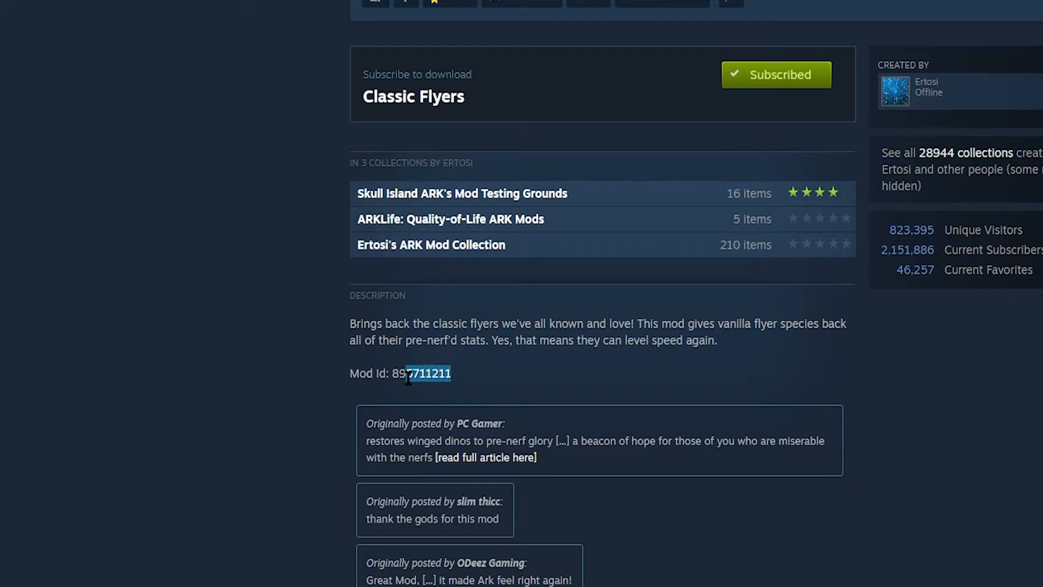
double_click(422, 374)
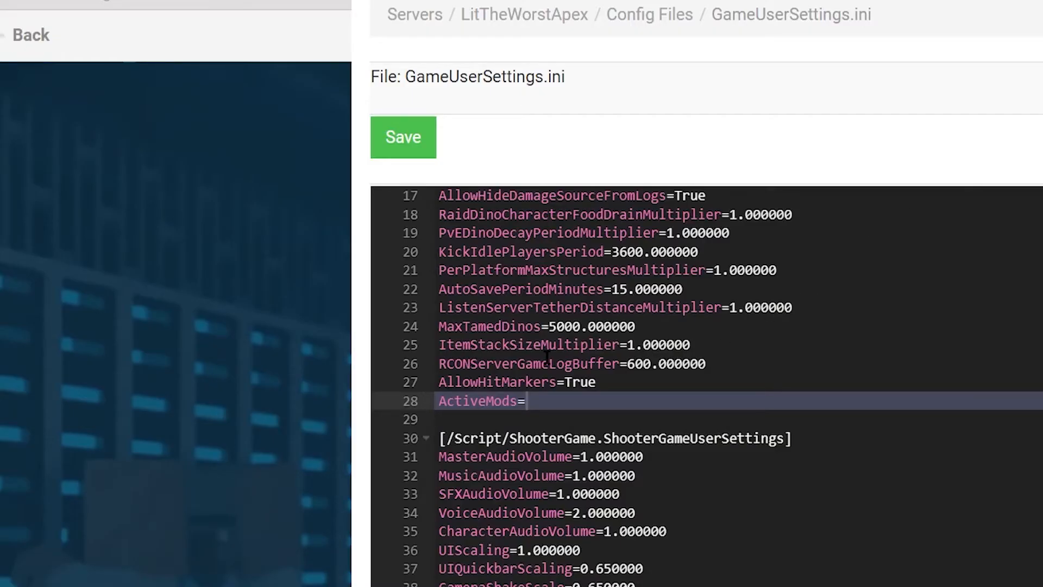
- Set ActiveMods=895711211, remove the duplicated pasted id, and save GameUserSettings.ini
click(528, 401)
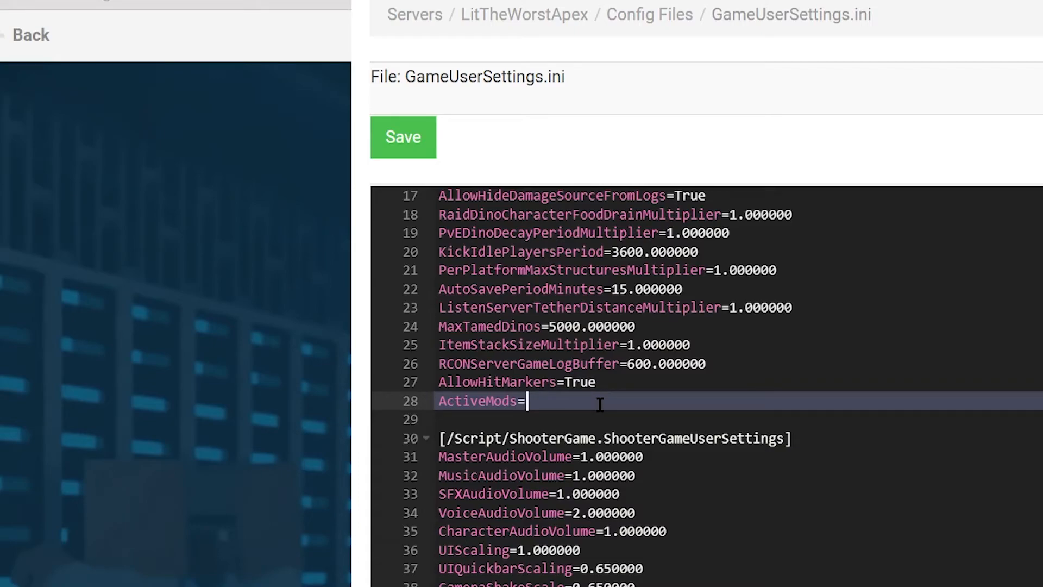
text(895711211)
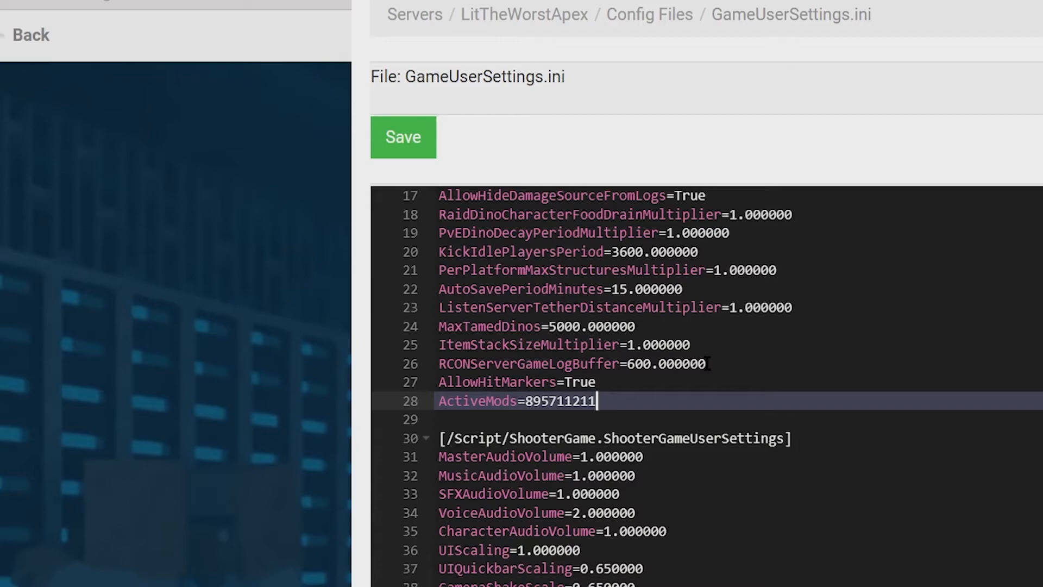
text(,)
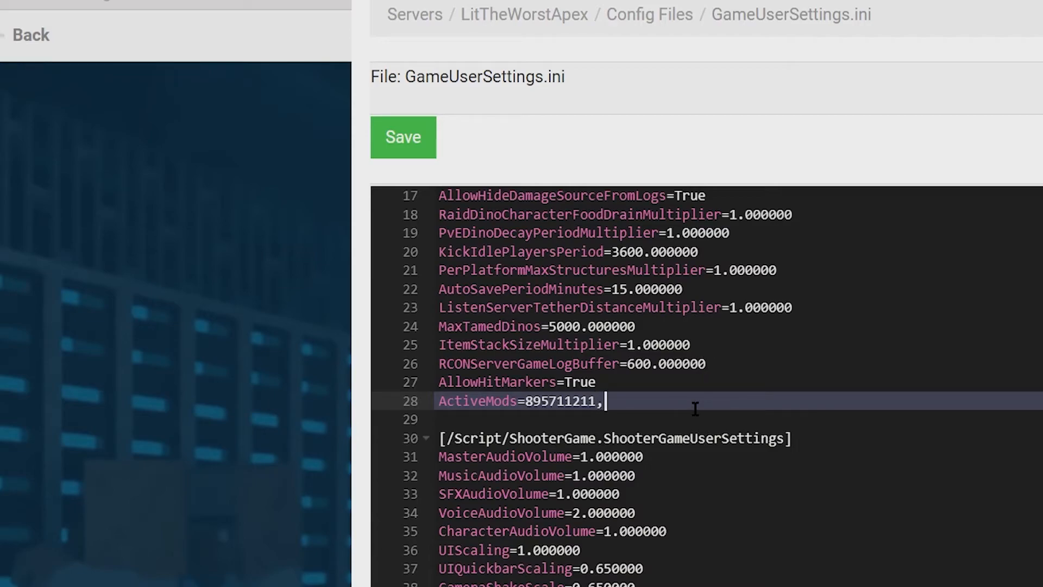
text(89571121)
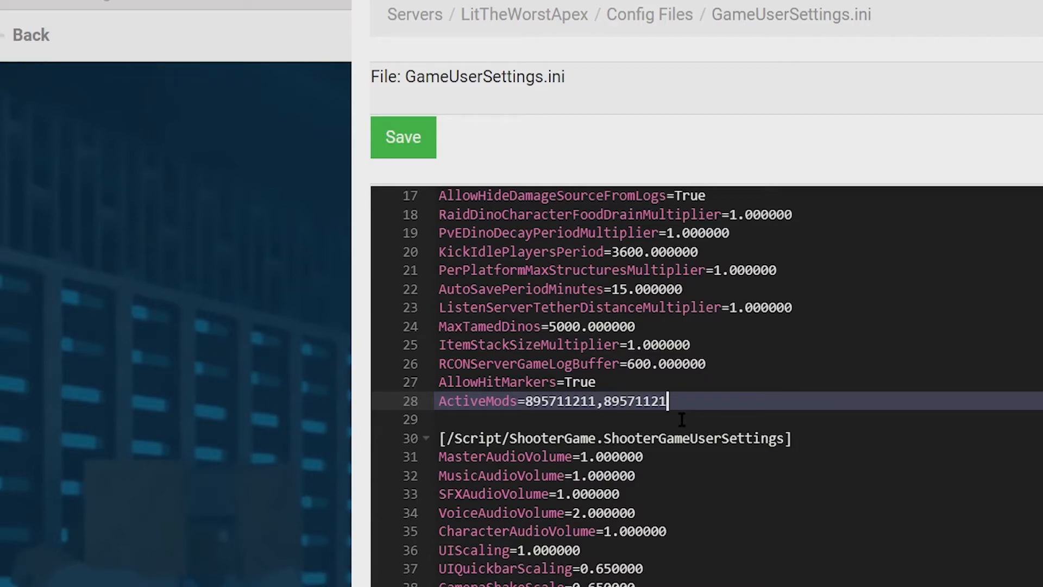
key(Backspace)
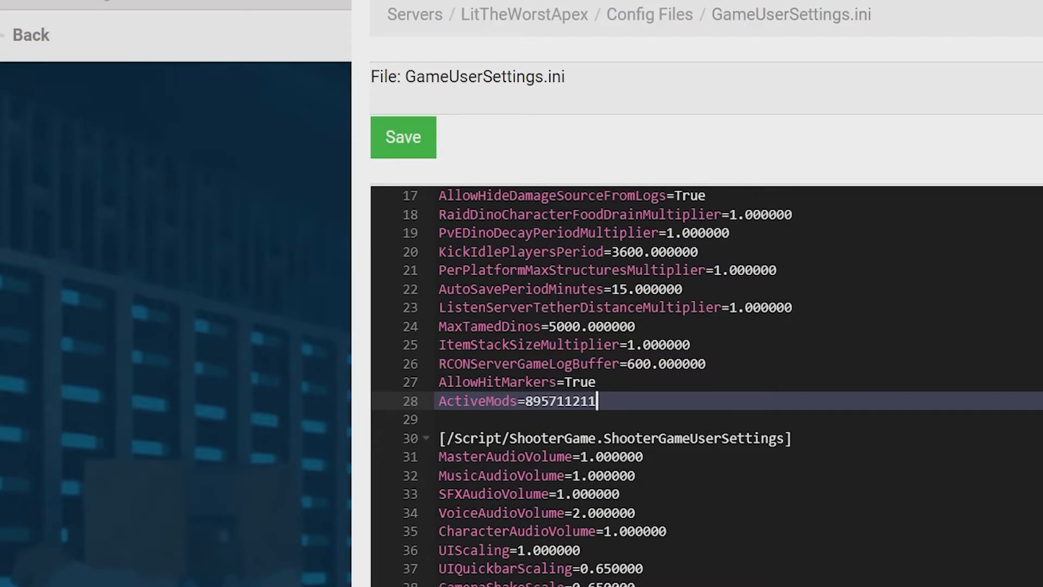
mouse_move(429, 139)
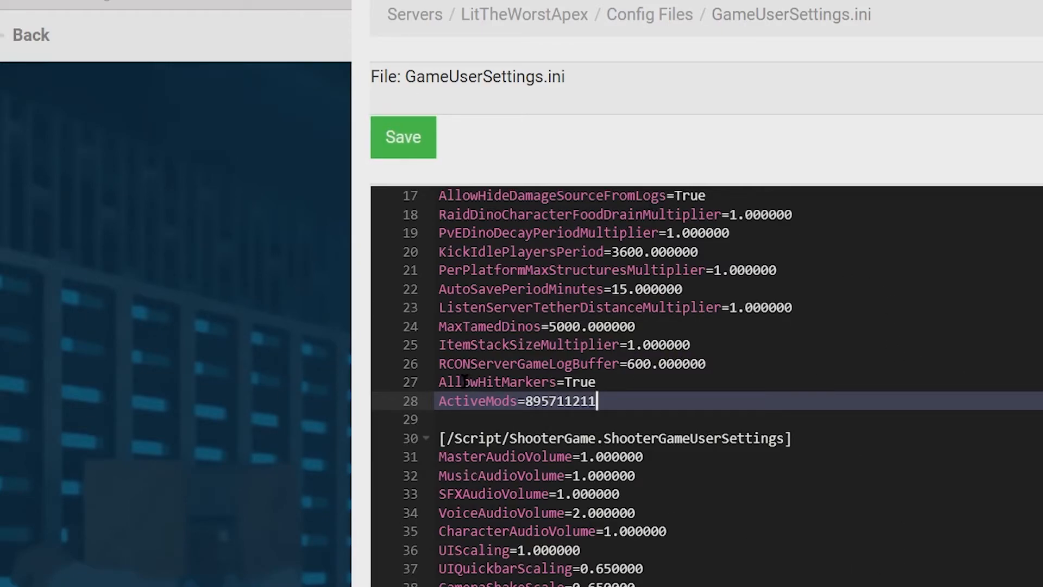
click(403, 137)
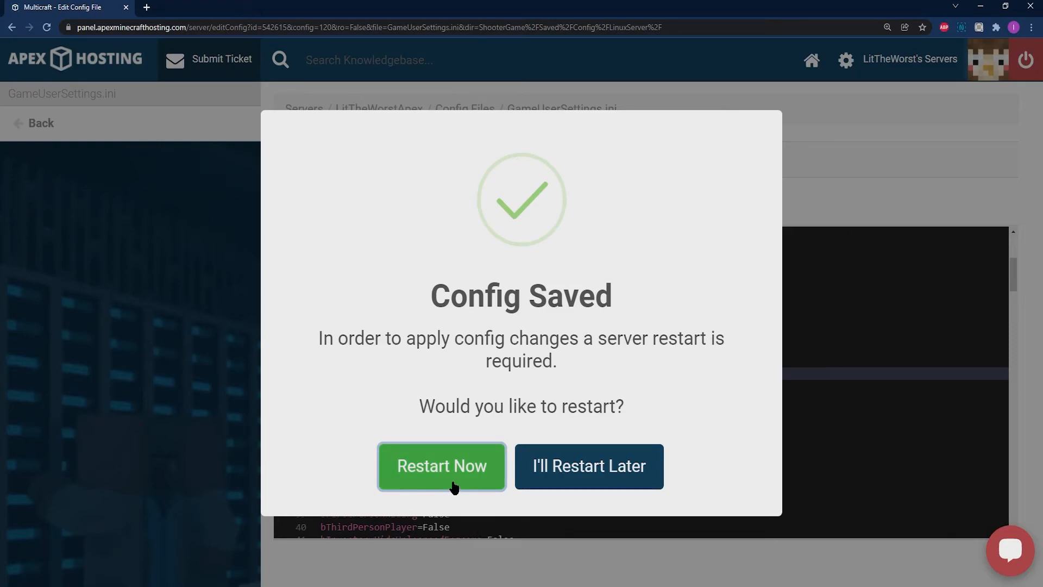
mouse_move(476, 494)
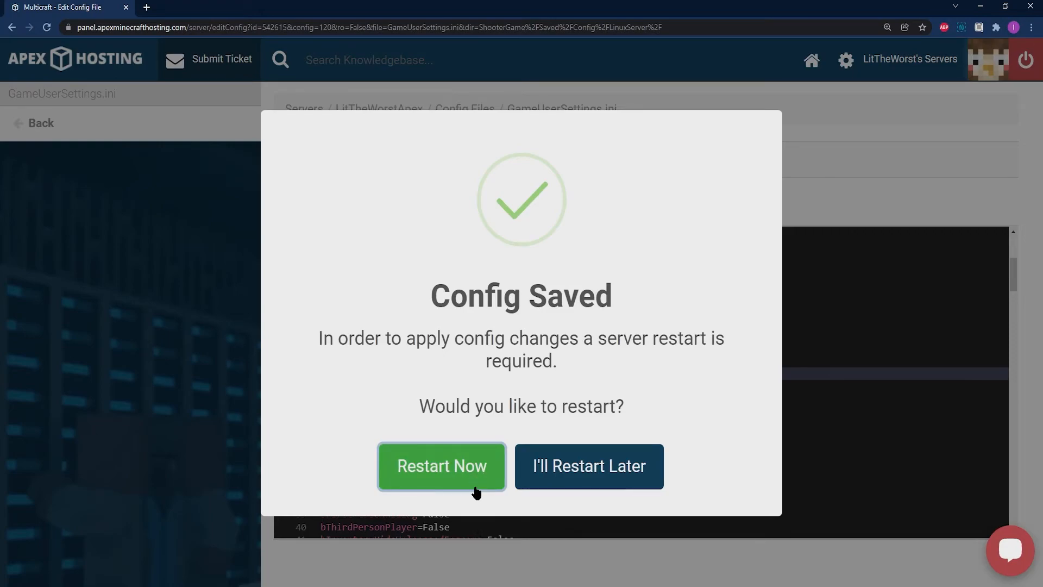
mouse_move(452, 484)
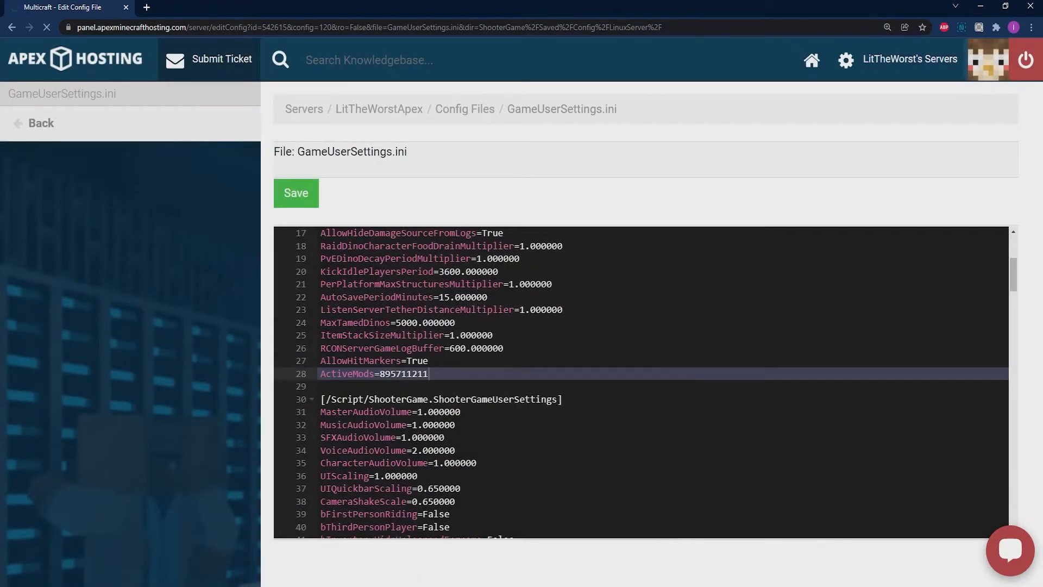
- Go back from the editor to the Config Files page showing the saved confirmation
click(295, 194)
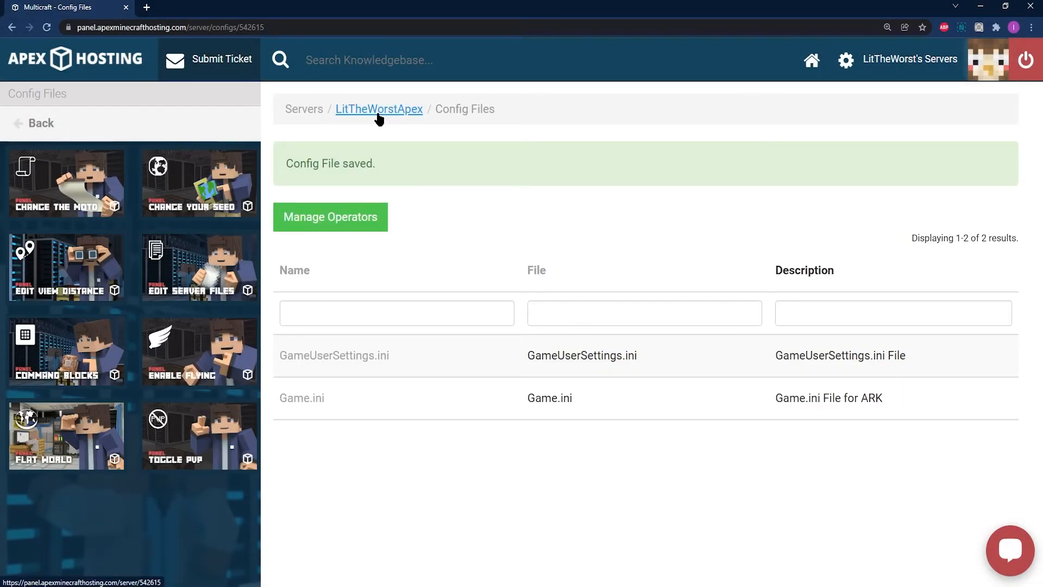
- Return to the server overview and show the Server Console with the ARK startup log
click(379, 108)
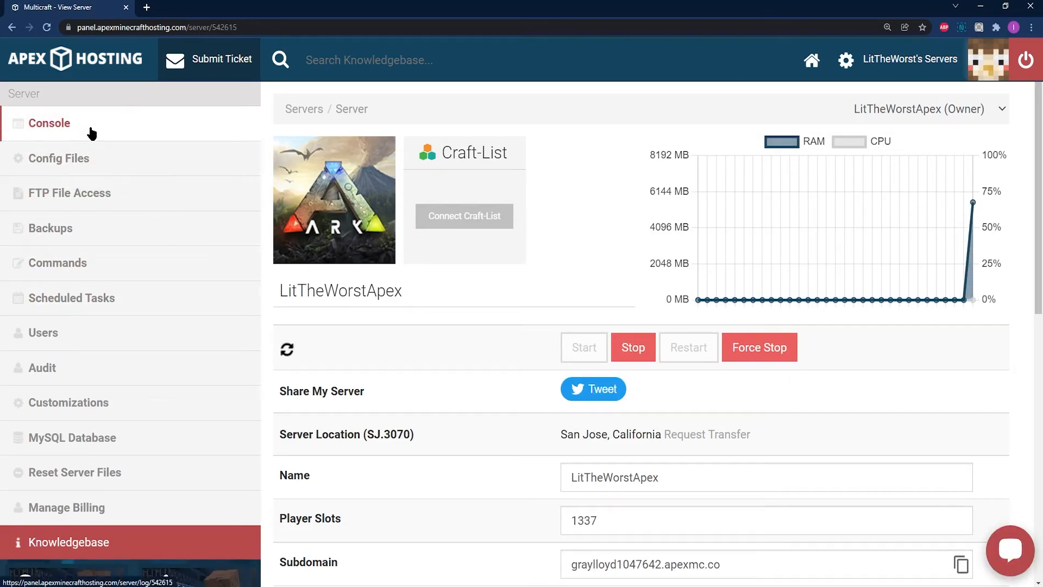
click(49, 122)
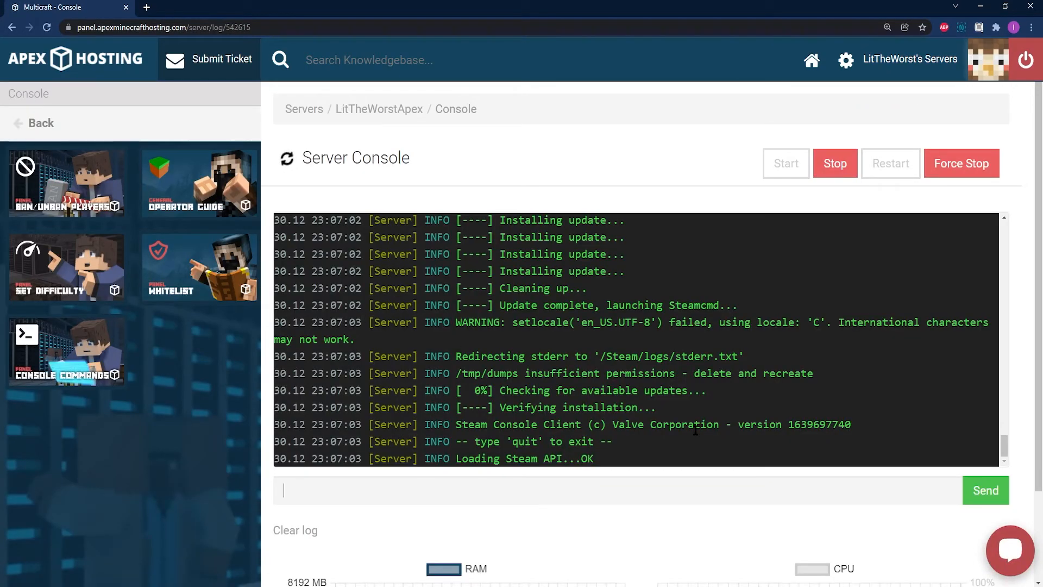